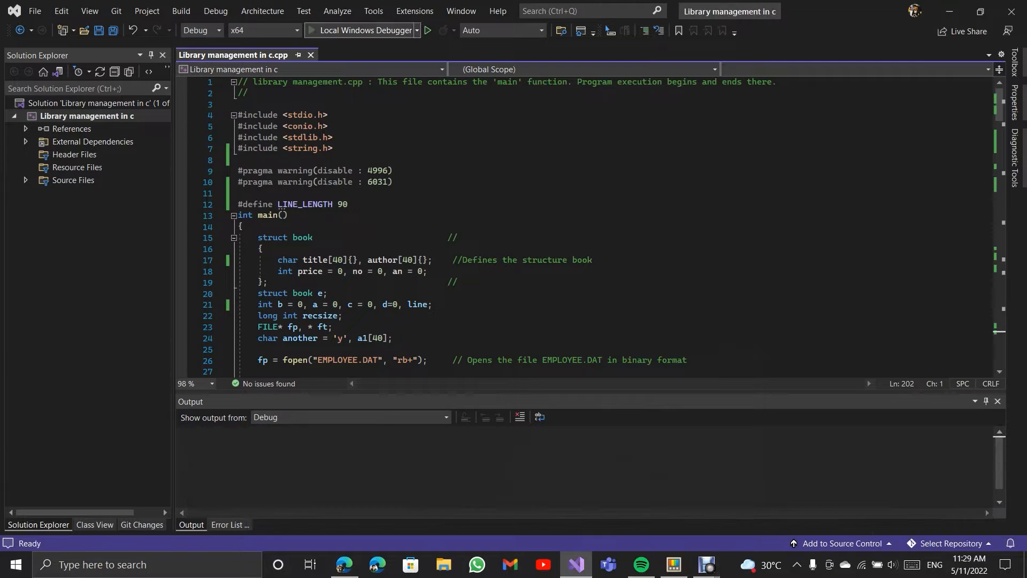
Start the library management program with Local Windows Debugger to show its main menu
{"action": "left_click", "coordinate": [424, 30]}
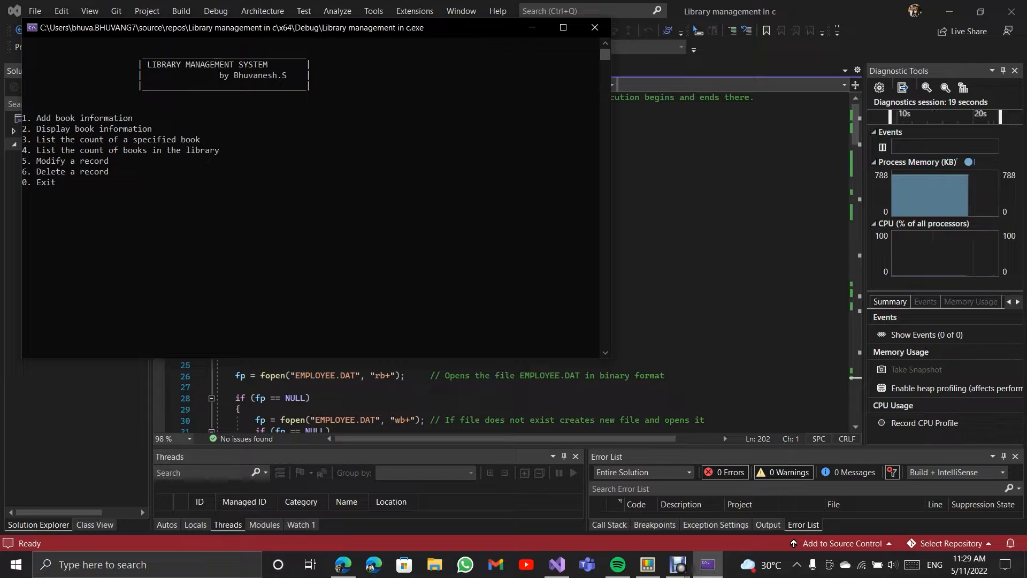
Choose option 1 and enter title living_science and author rachna_sagar
{"action": "type", "text": "1"}
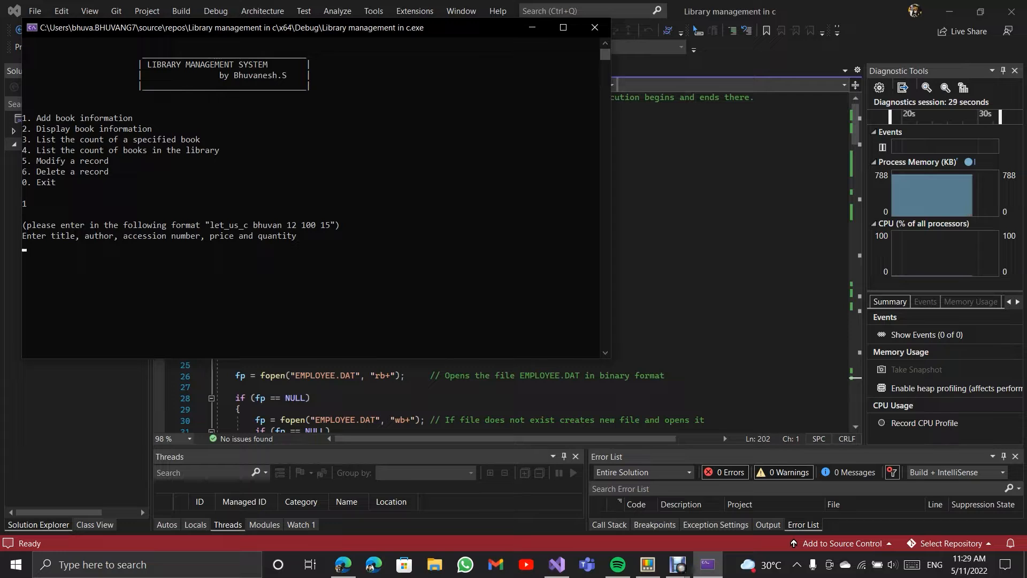
{"action": "type", "text": "livin"}
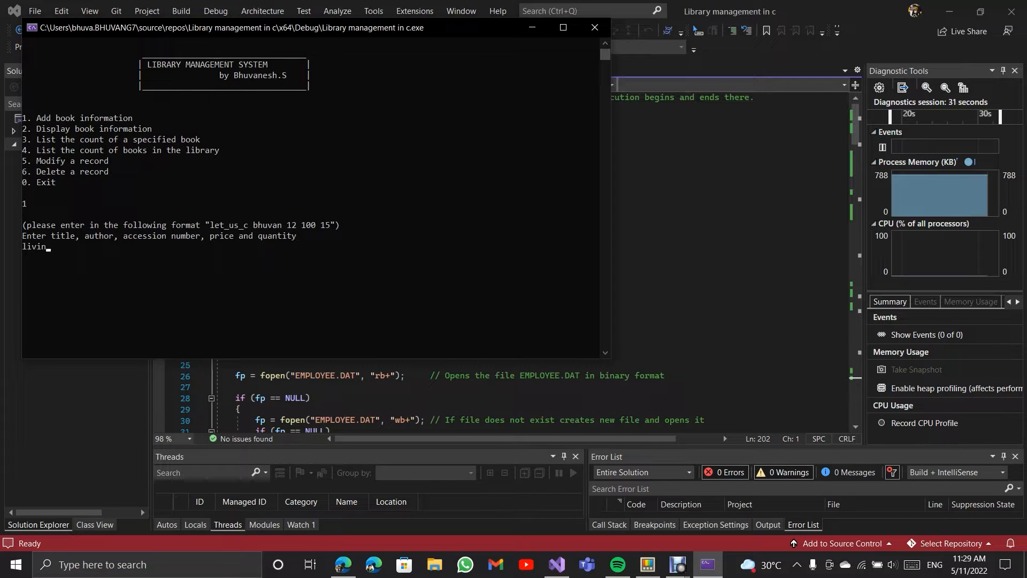
{"action": "type", "text": "g"}
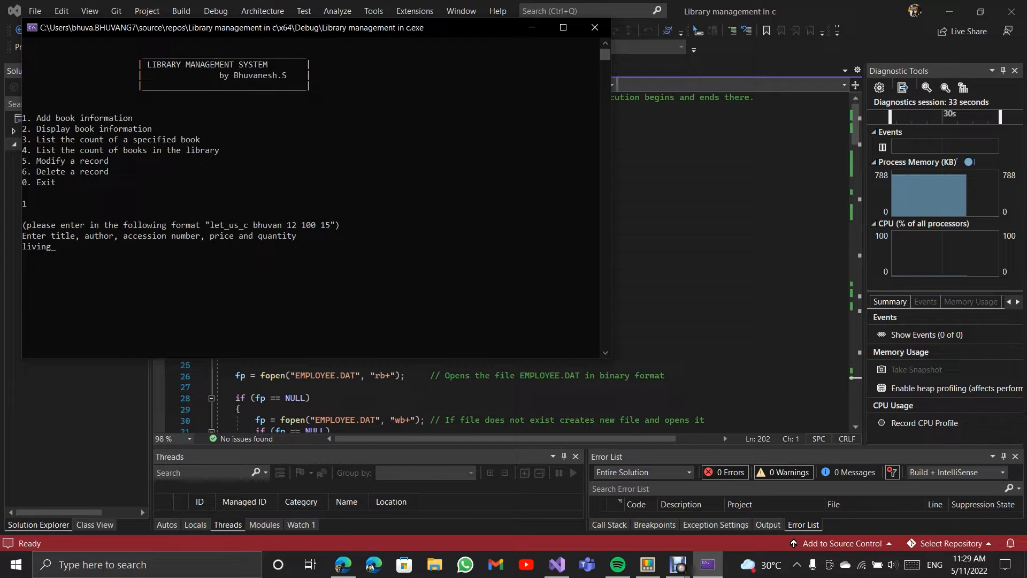
{"action": "type", "text": "_science"}
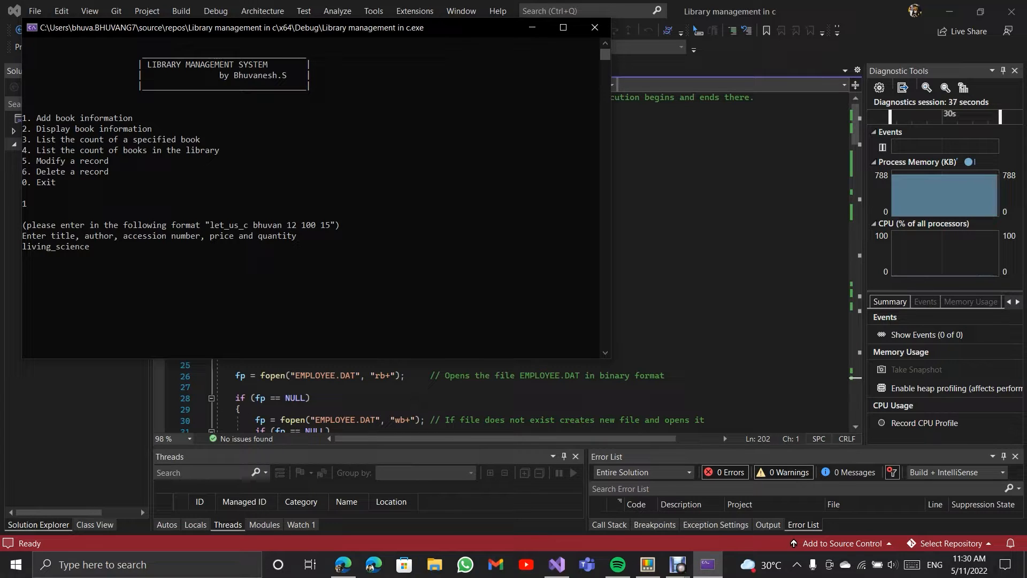
{"action": "type", "text": "rac"}
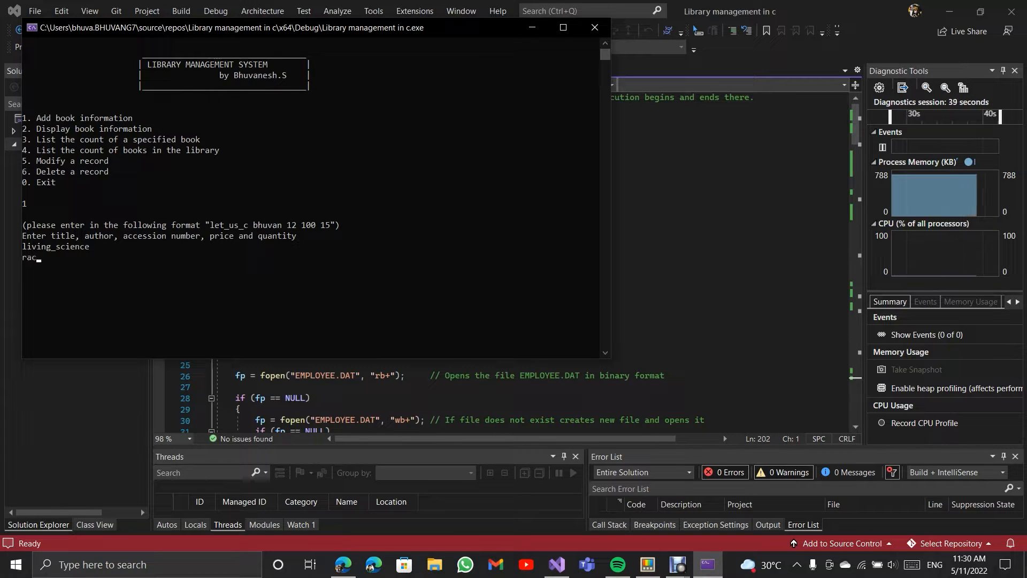
{"action": "type", "text": "hna"}
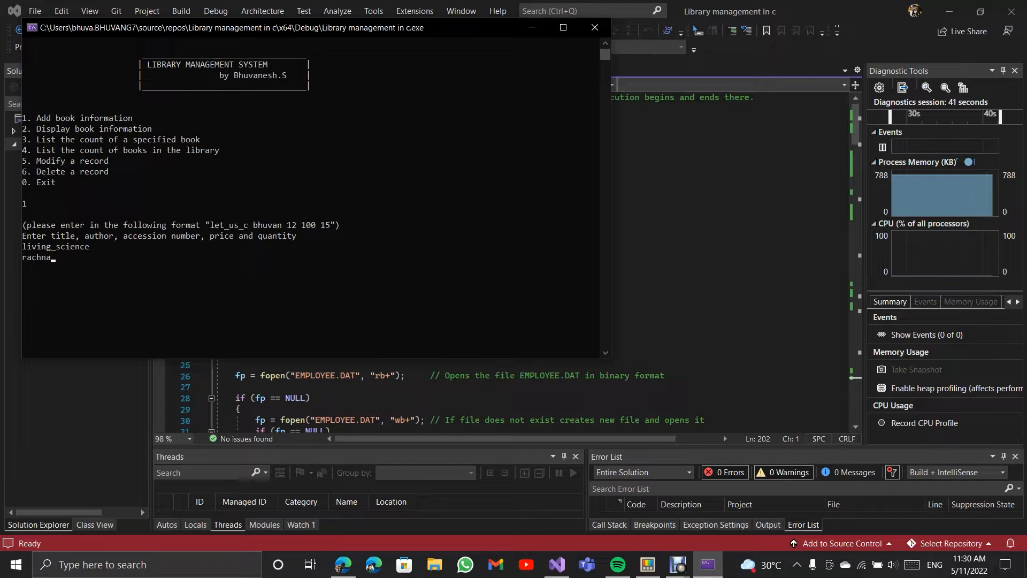
{"action": "type", "text": "_sagar"}
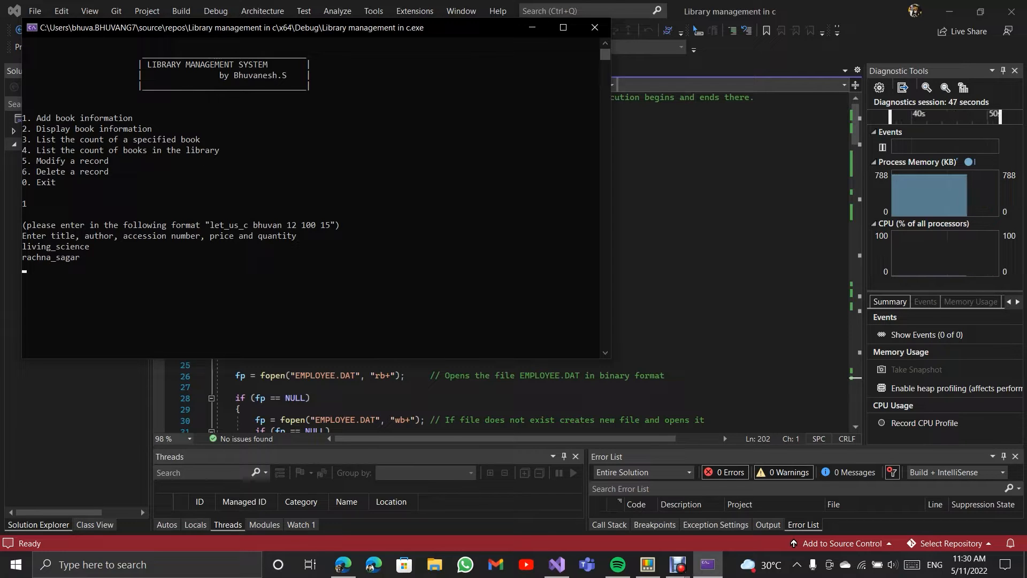
Enter accession 16, price 180, quantity 5, and answer n to another record
{"action": "type", "text": "16"}
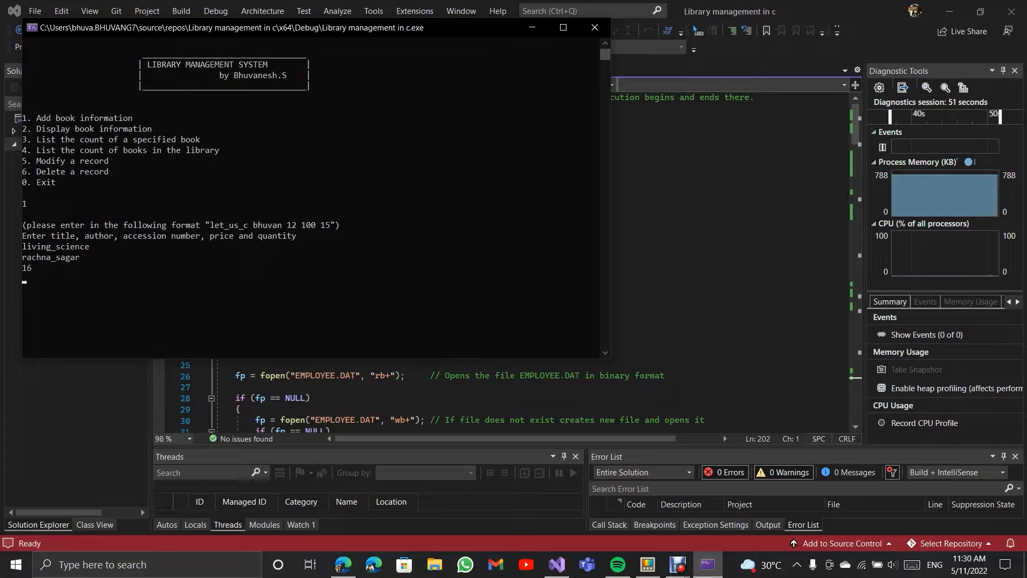
{"action": "type", "text": "1"}
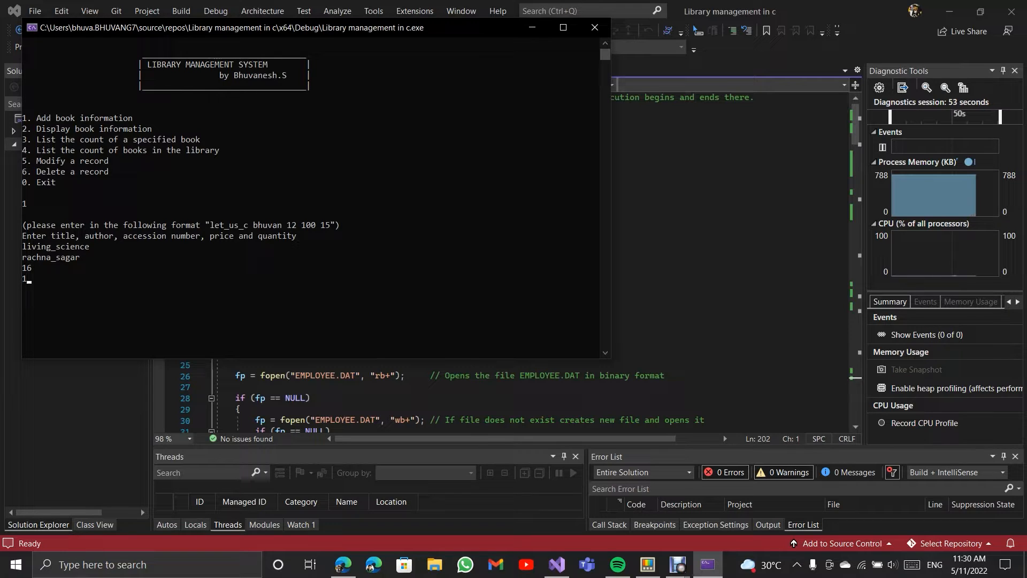
{"action": "type", "text": "80"}
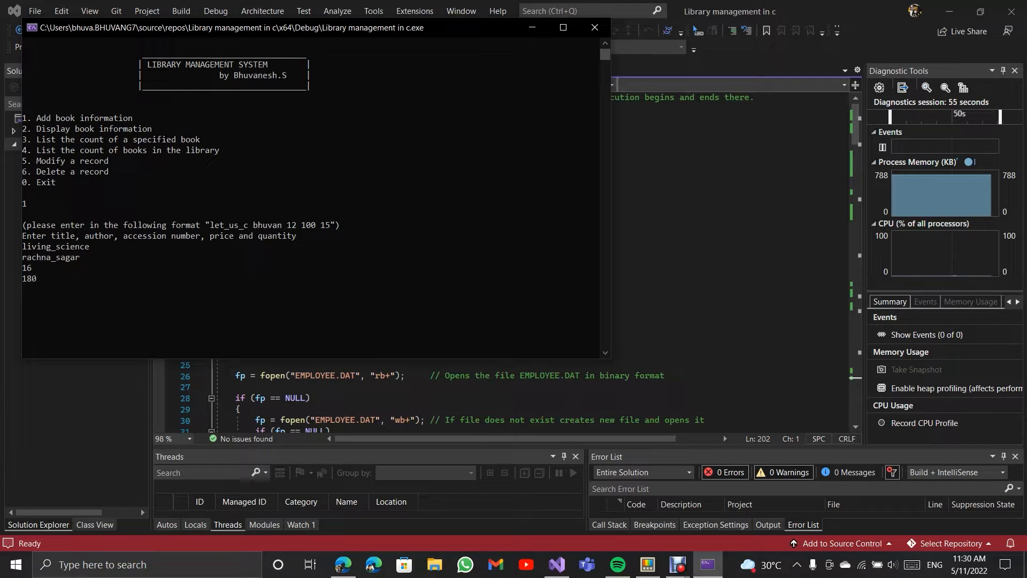
{"action": "type", "text": "5"}
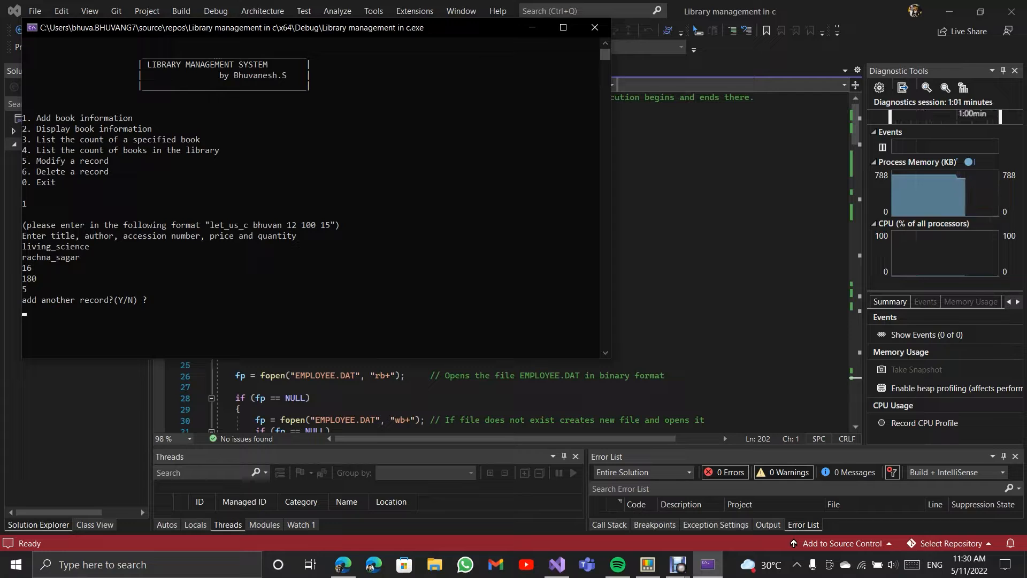
{"action": "type", "text": "n"}
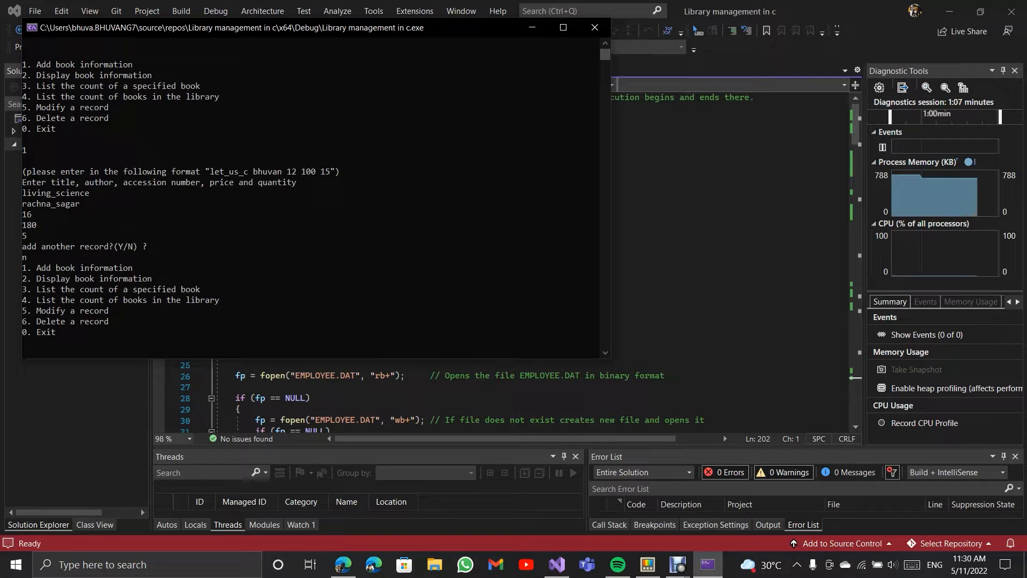
List books with option 2, count olumpus copies with option 3, then list again
{"action": "type", "text": "2"}
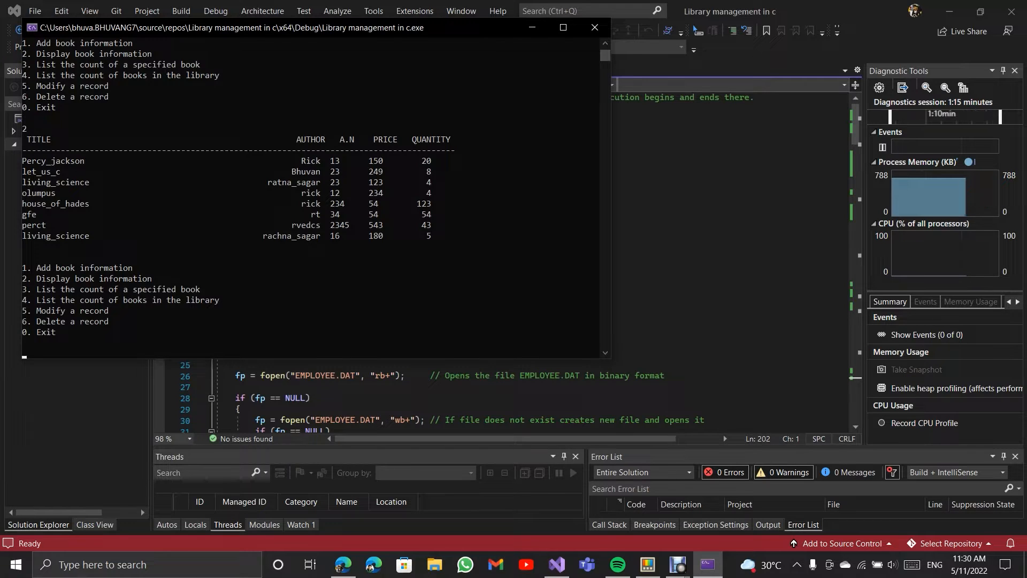
{"action": "type", "text": "3"}
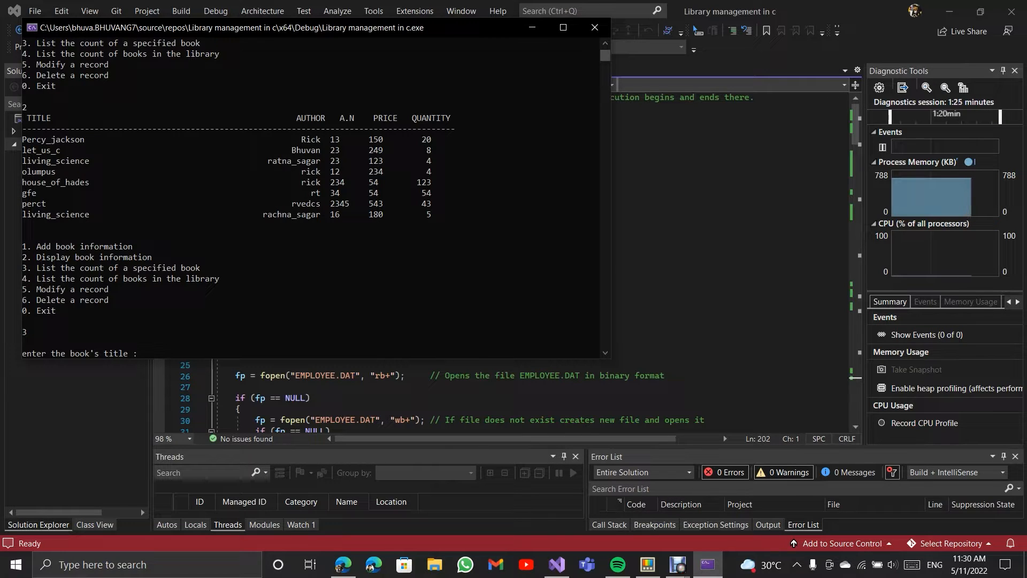
{"action": "type", "text": "olumpus"}
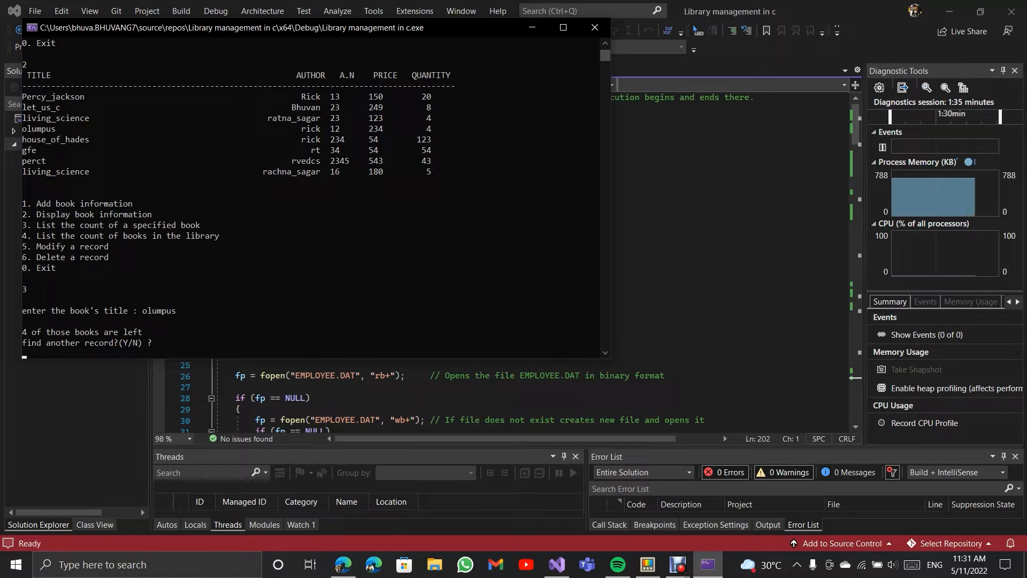
{"action": "type", "text": "p"}
{"action": "type", "text": "4"}
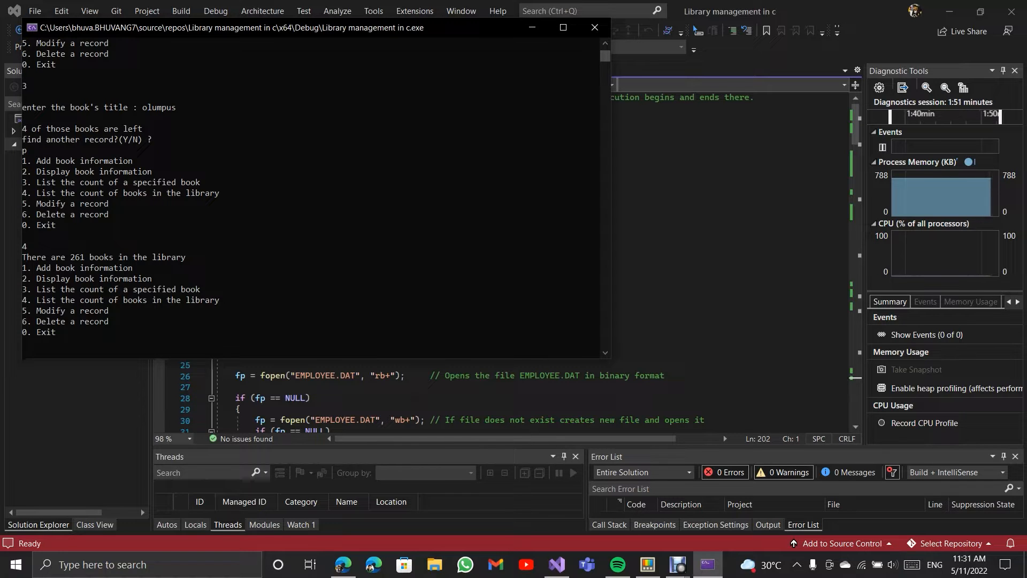
{"action": "type", "text": "2"}
{"action": "type", "text": "5"}
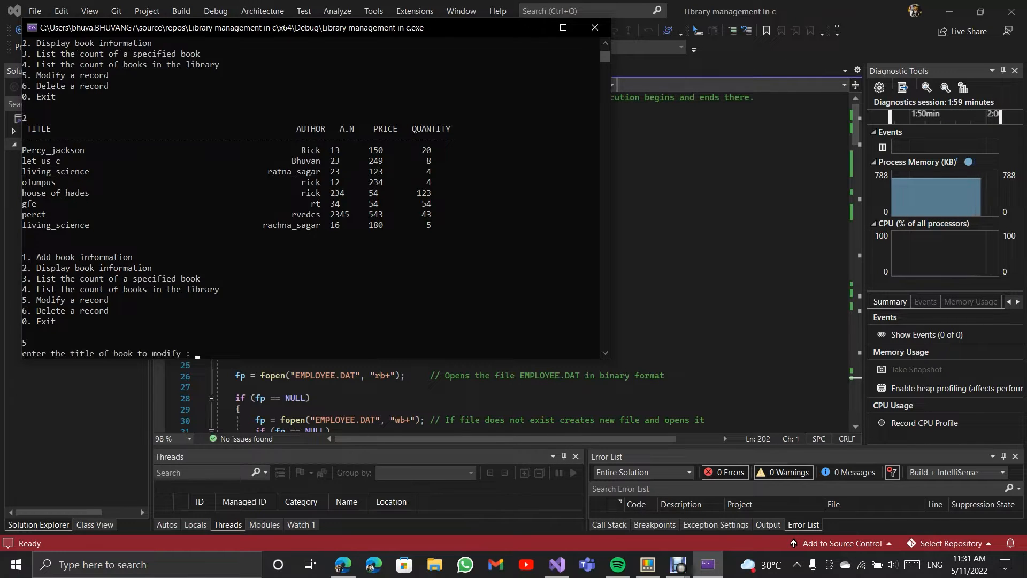
Modify record gfe to Let_us_c++ by Bhuvan, accession 15, price 200
{"action": "type", "text": "gfe"}
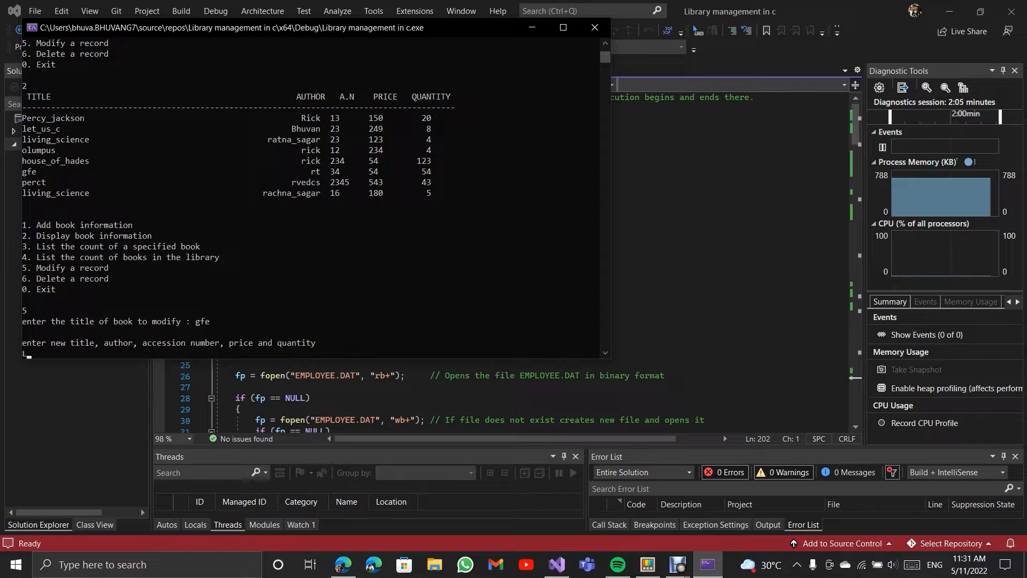
{"action": "type", "text": "Let"}
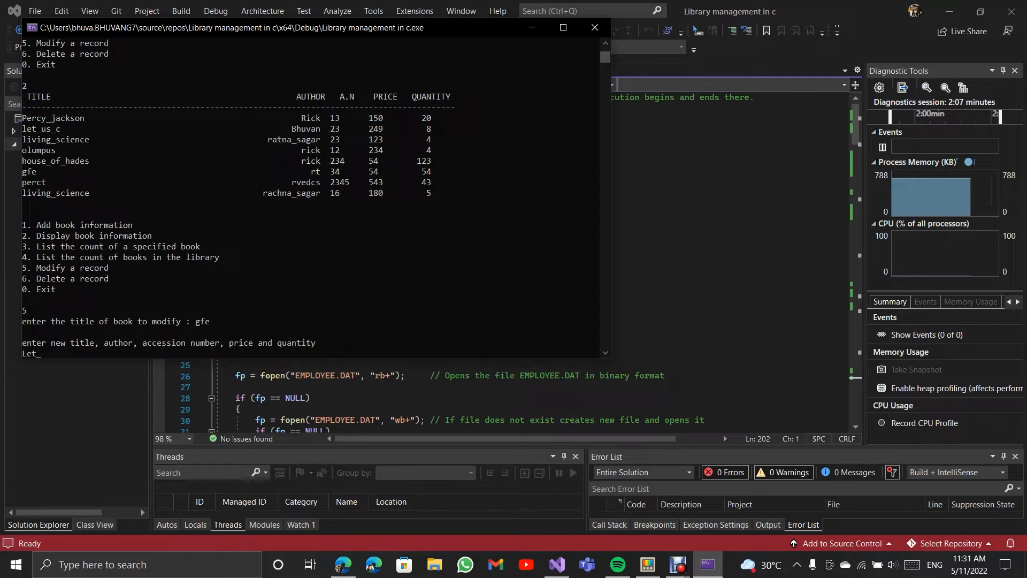
{"action": "type", "text": "us"}
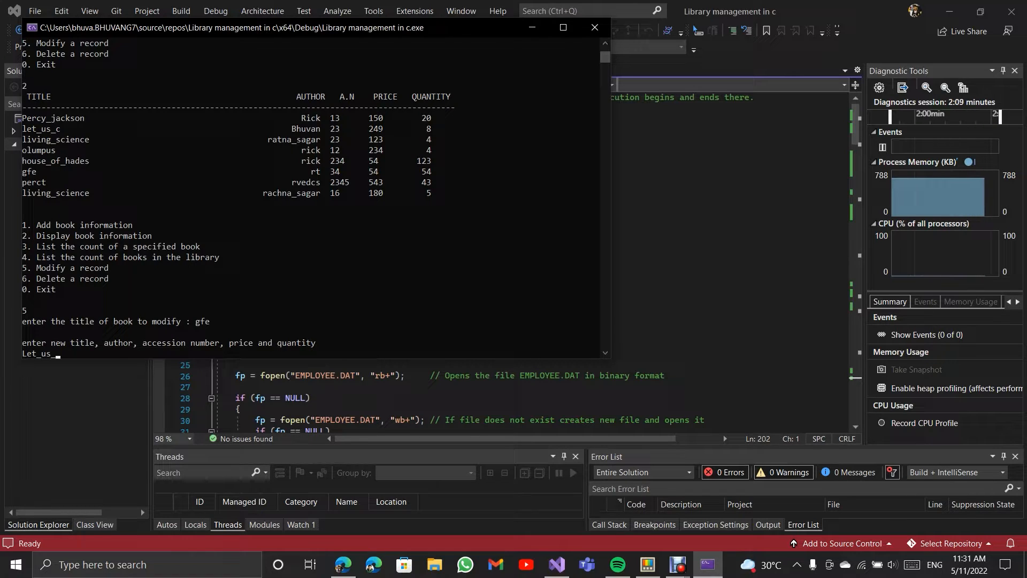
{"action": "type", "text": "++"}
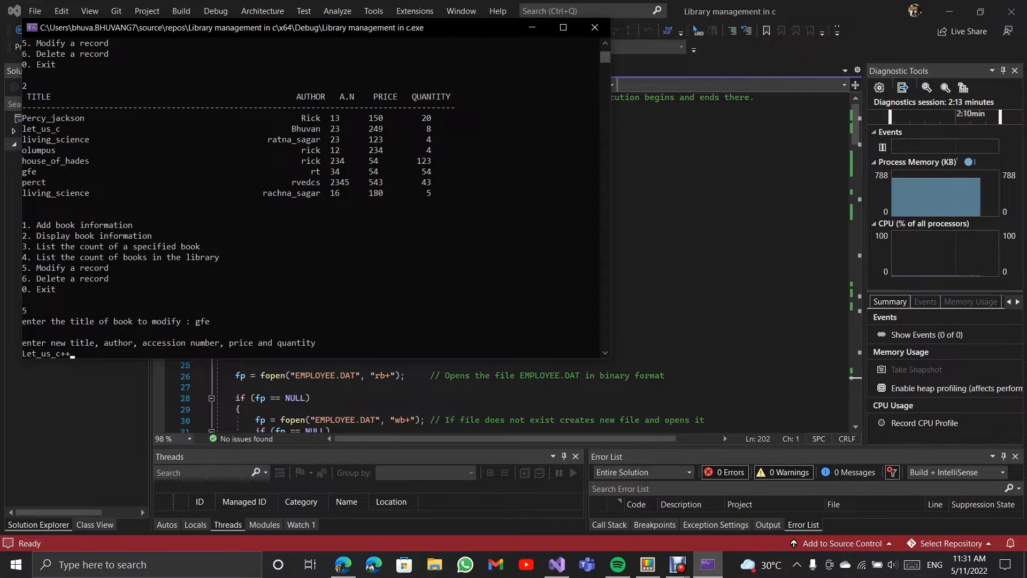
{"action": "type", "text": "Bhuvan"}
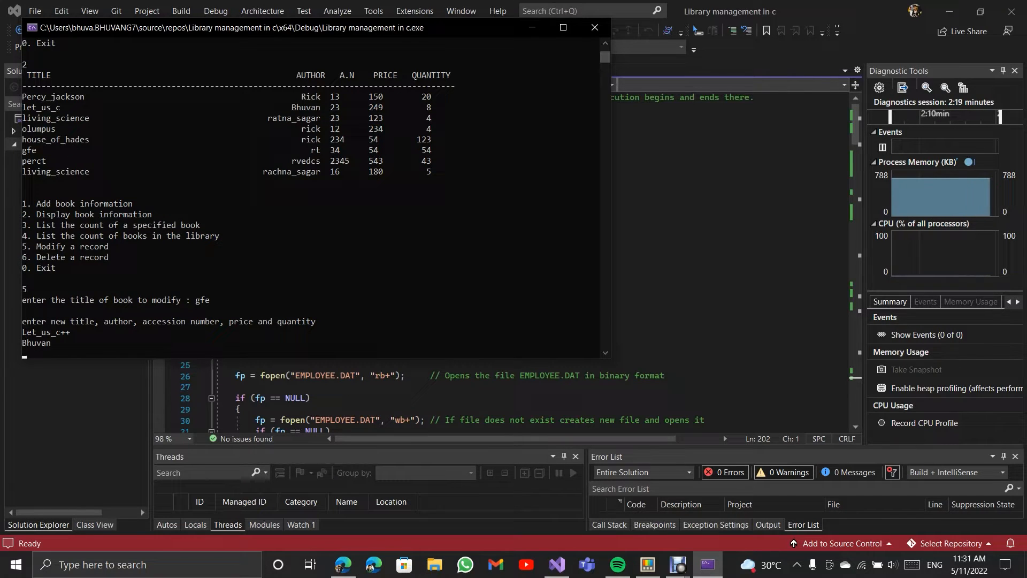
{"action": "type", "text": "15"}
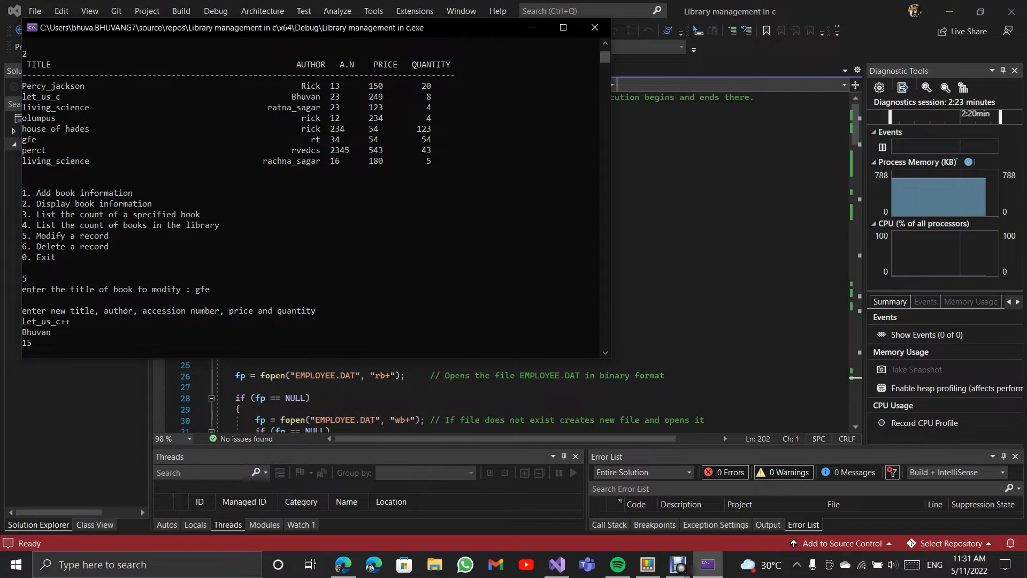
{"action": "type", "text": "200"}
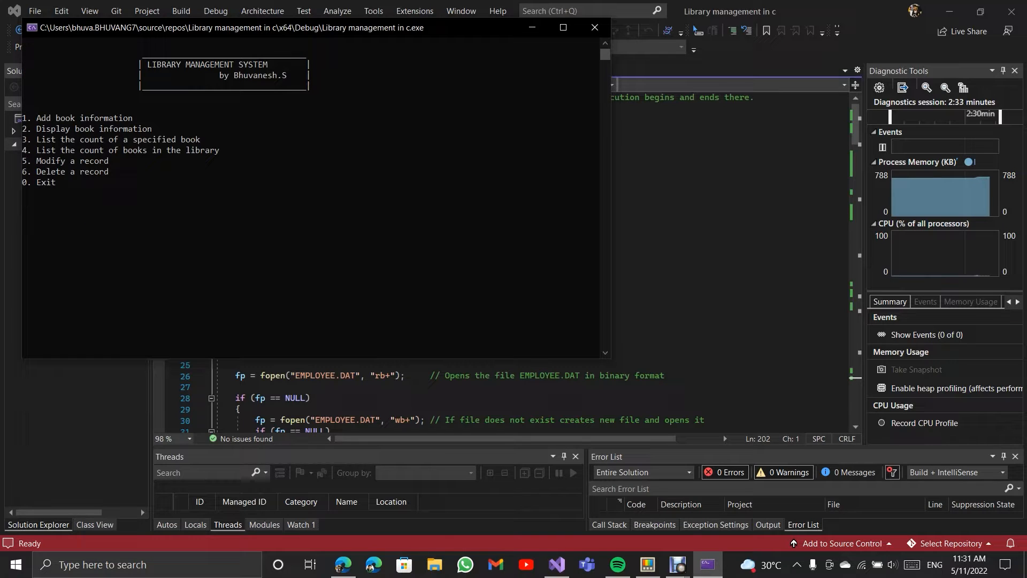
List books, delete perct with option 6, list again, then exit with 0
{"action": "type", "text": "2"}
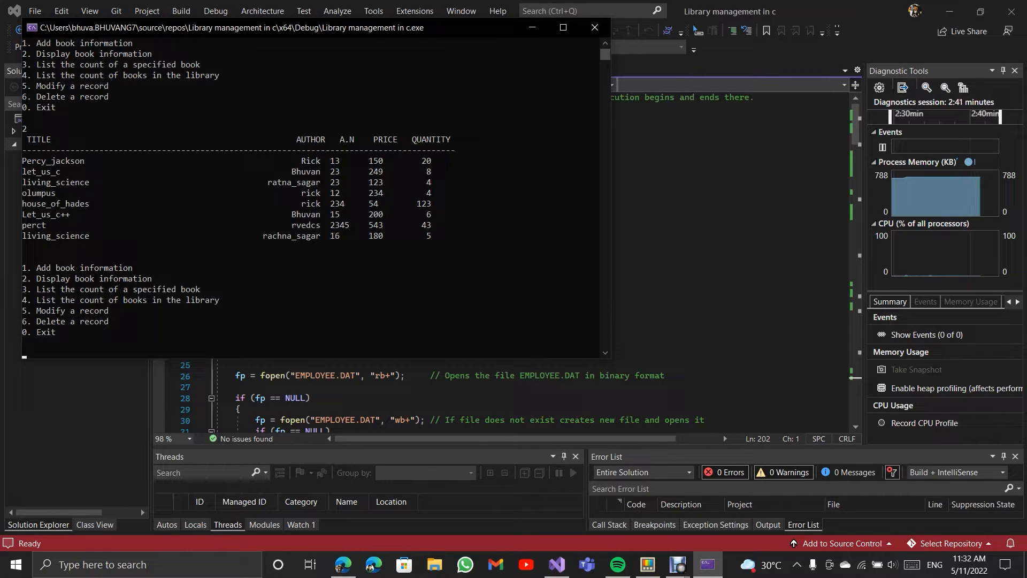
{"action": "type", "text": "6"}
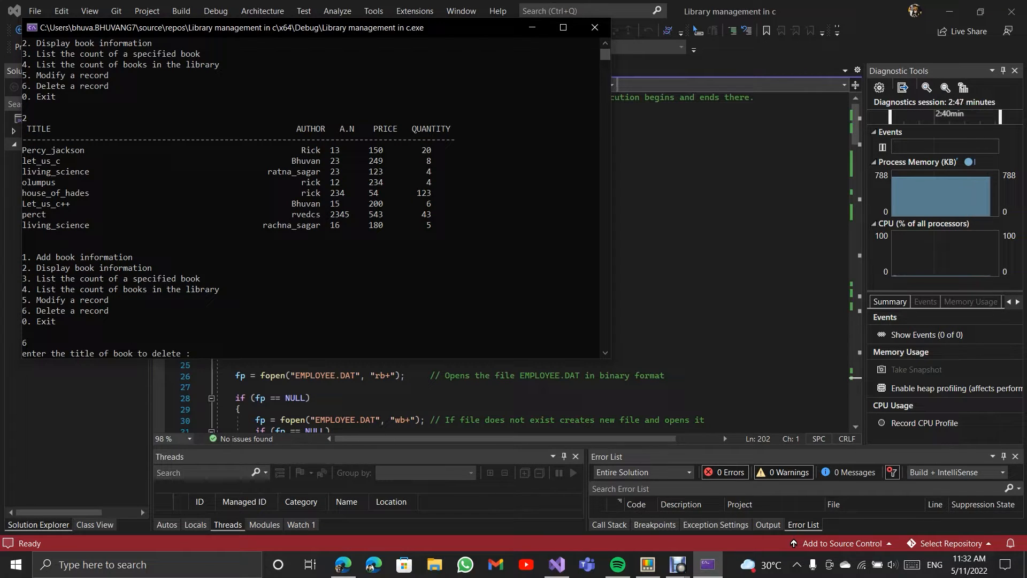
{"action": "type", "text": "per"}
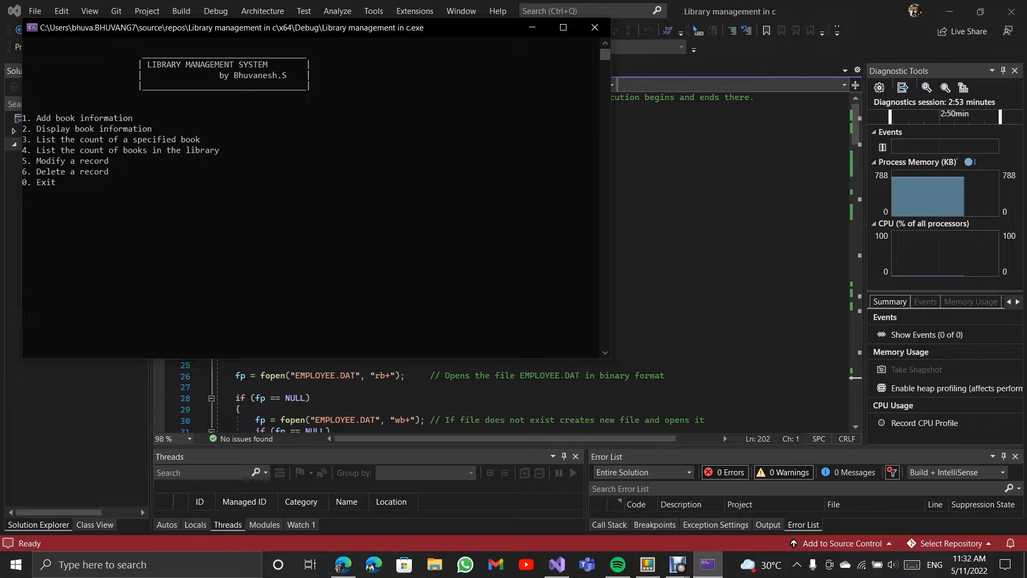
{"action": "type", "text": "2"}
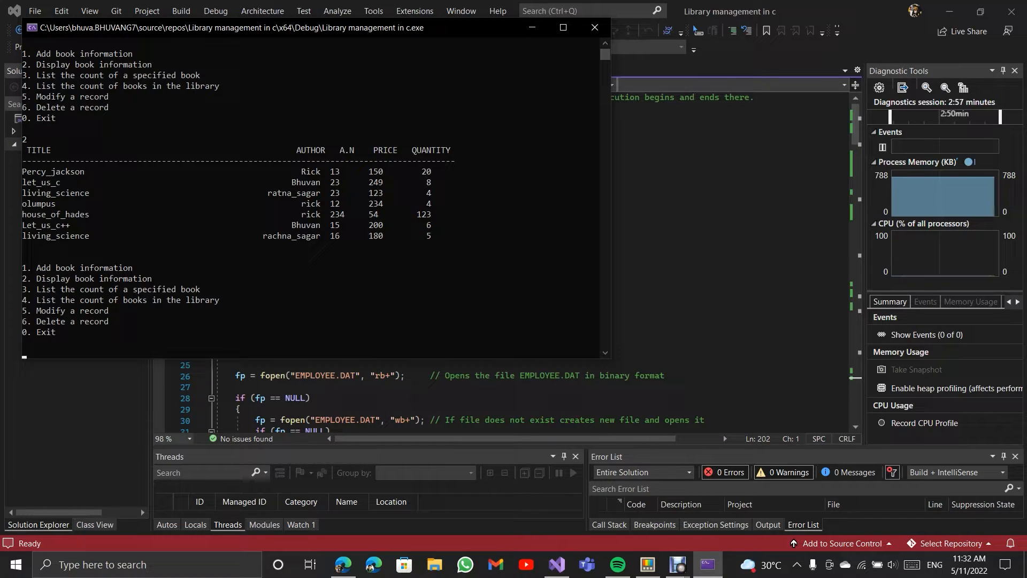
{"action": "type", "text": "0"}
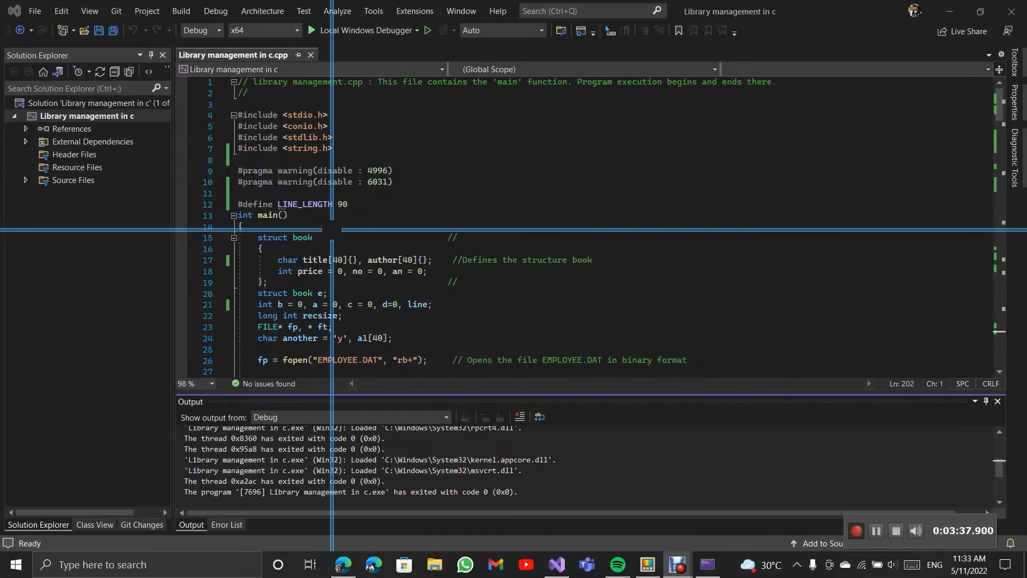
Insert a blank line above main() and scroll through the banner and menu printf code
{"action": "left_click", "coordinate": [346, 203]}
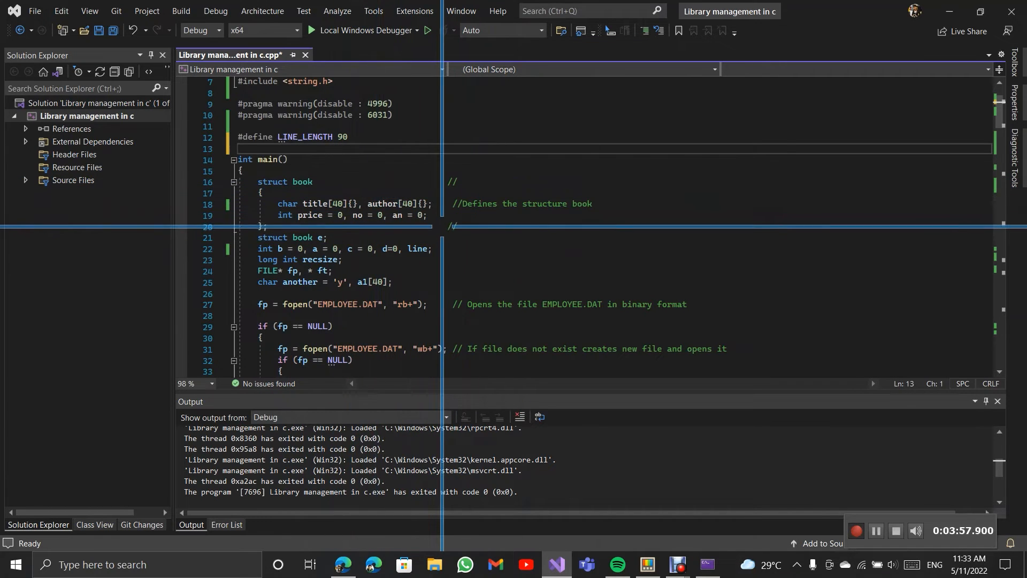
{"action": "scroll", "scroll_direction": "down", "scroll_amount": 3}
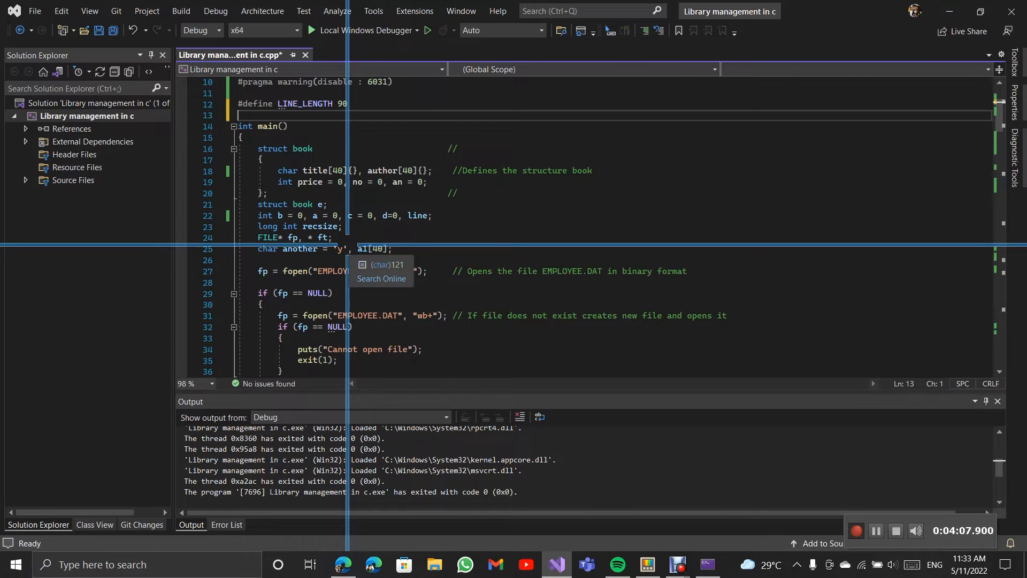
{"action": "scroll", "scroll_direction": "down", "scroll_amount": 3}
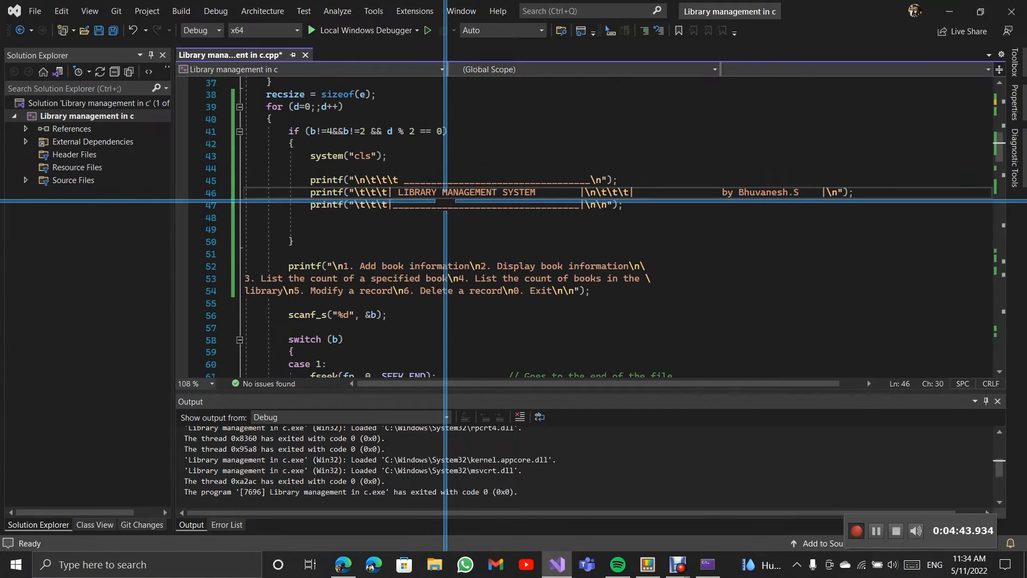
{"action": "scroll", "scroll_direction": "down", "scroll_amount": 3}
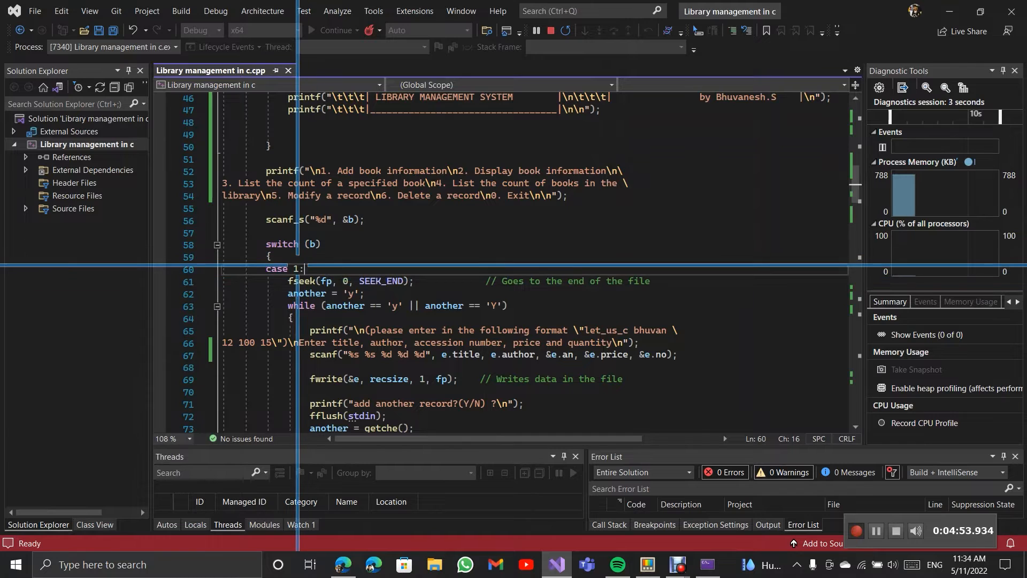
Scroll through the case 1 add-book and case 2 display-books code
{"action": "scroll", "scroll_direction": "down", "scroll_amount": 3}
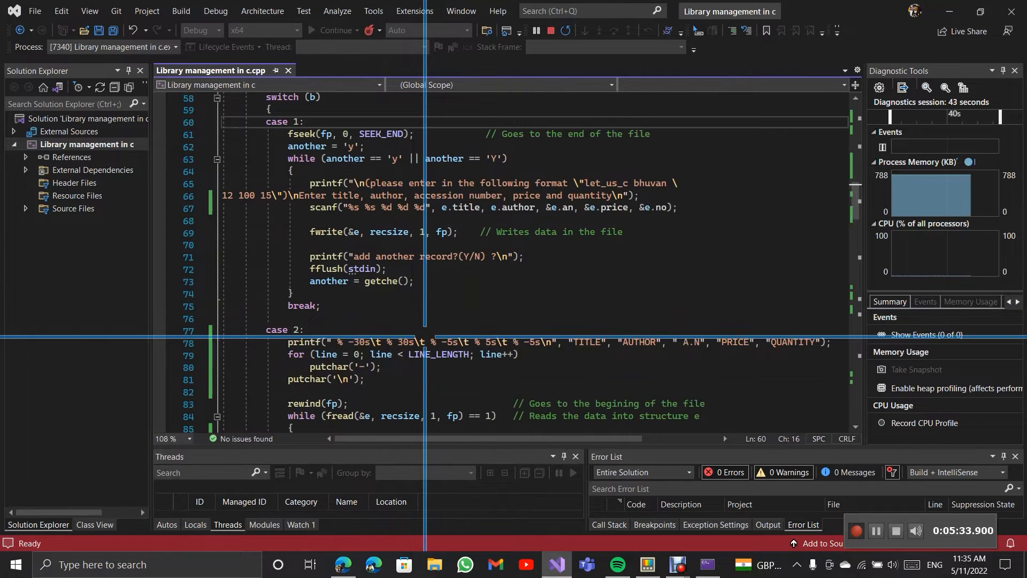
{"action": "scroll", "scroll_direction": "down", "scroll_amount": 3}
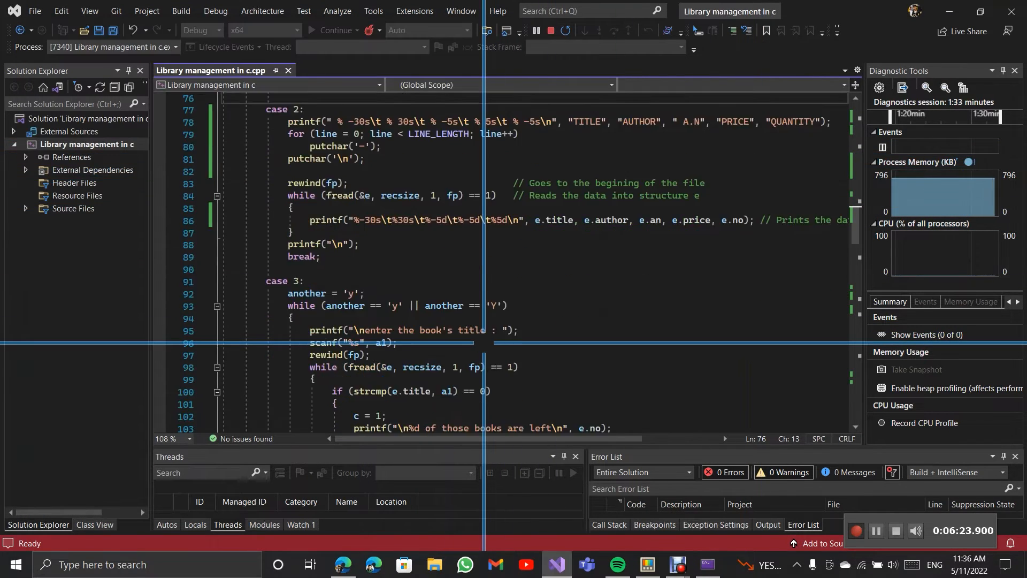
Scroll to the case 3 count-a-book code in the editor
{"action": "scroll", "scroll_direction": "down", "scroll_amount": 3}
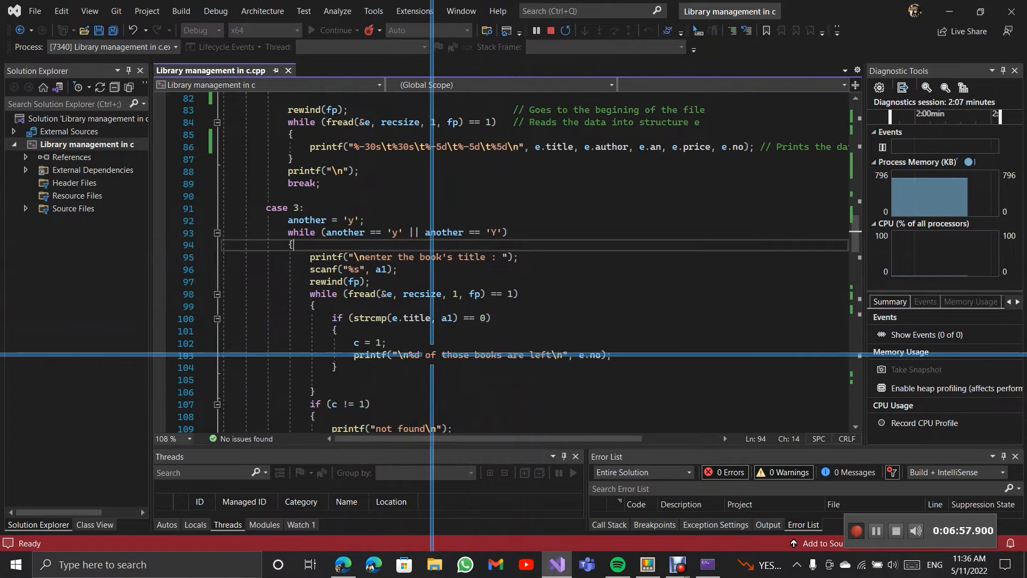
{"action": "scroll", "scroll_direction": "down", "scroll_amount": 3}
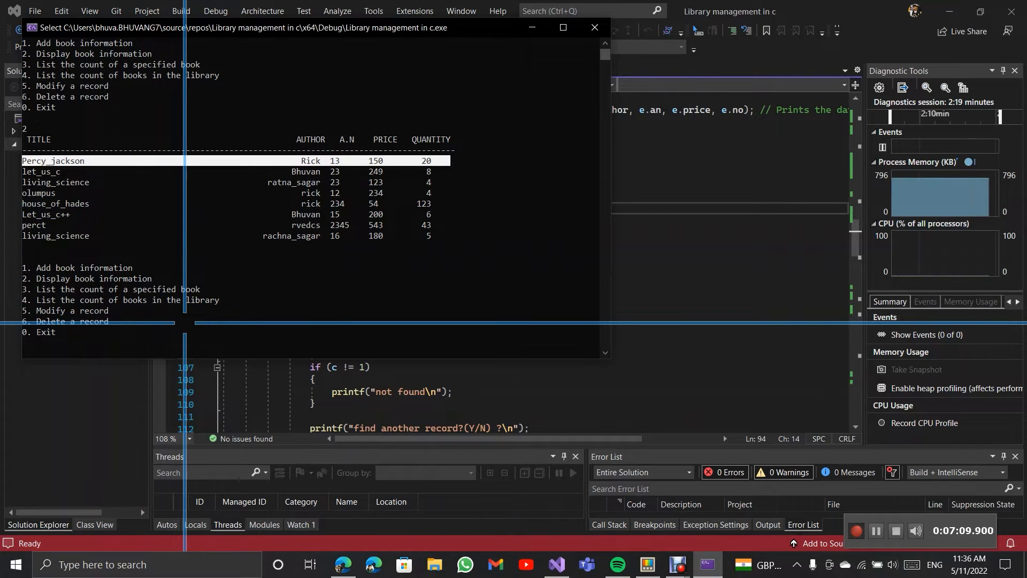
In the restarted console, list books with 2, then start a title count with 3 and enter les
{"action": "type", "text": "pe"}
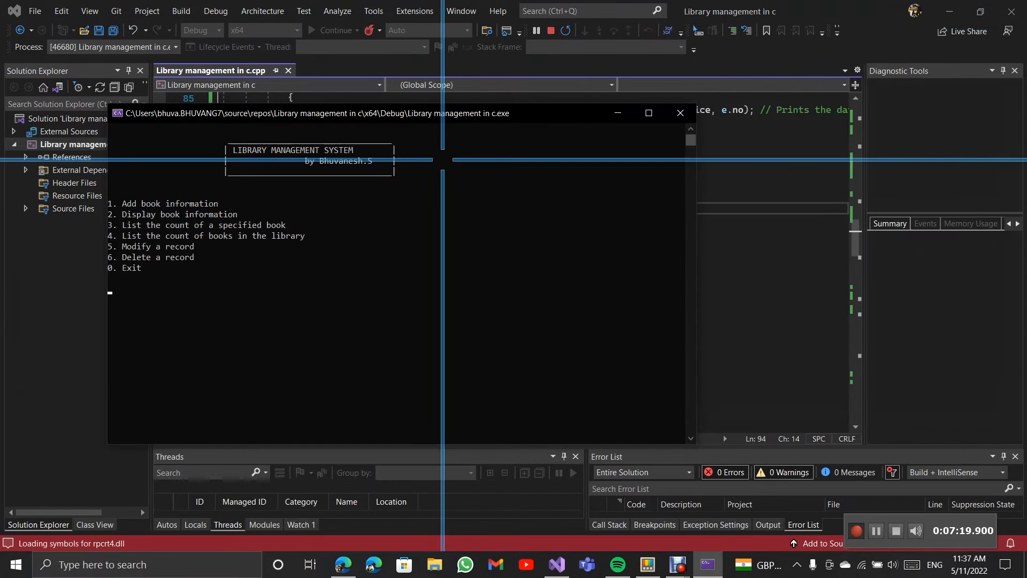
{"action": "type", "text": "2"}
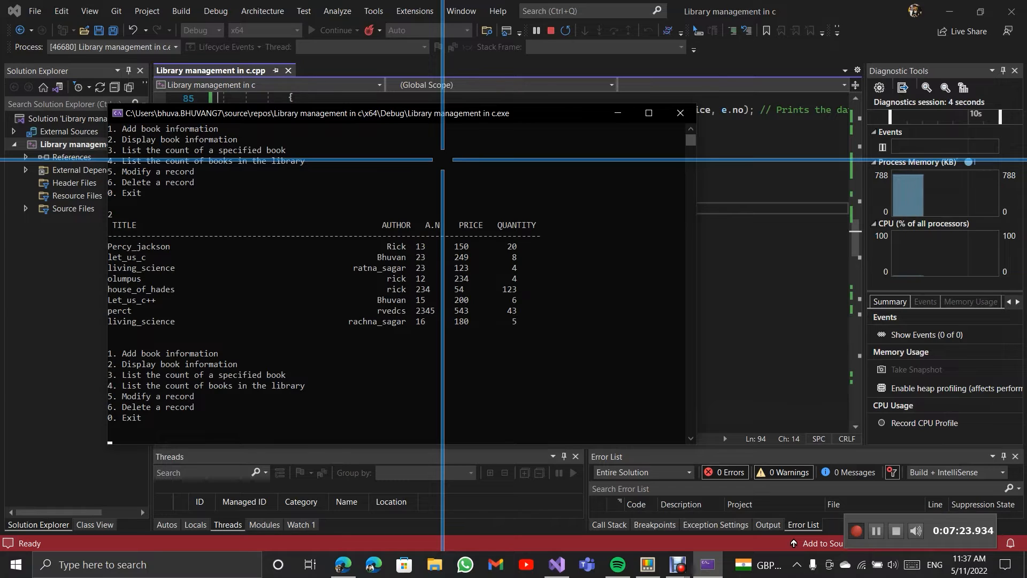
{"action": "type", "text": "3"}
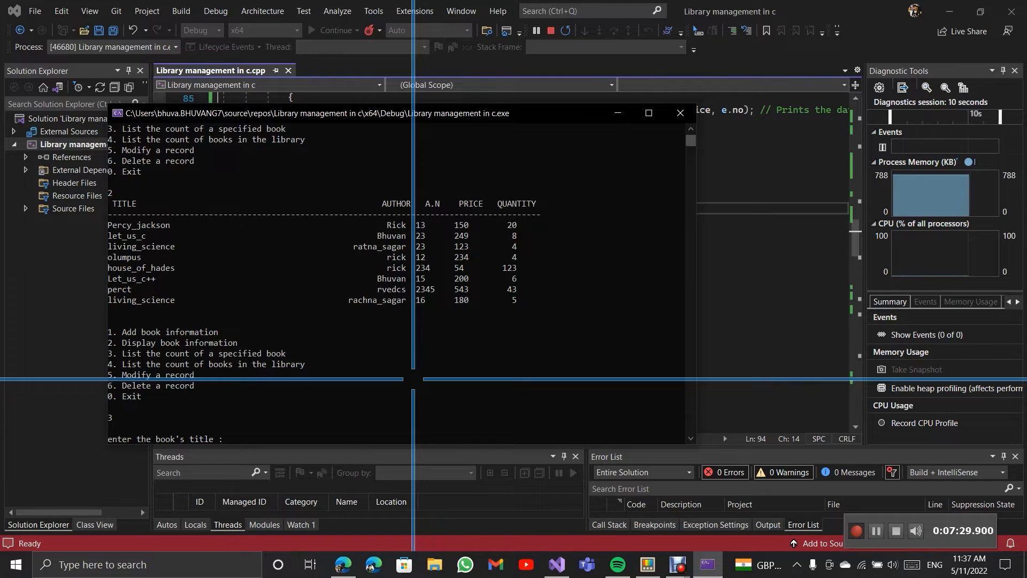
{"action": "type", "text": "let_u"}
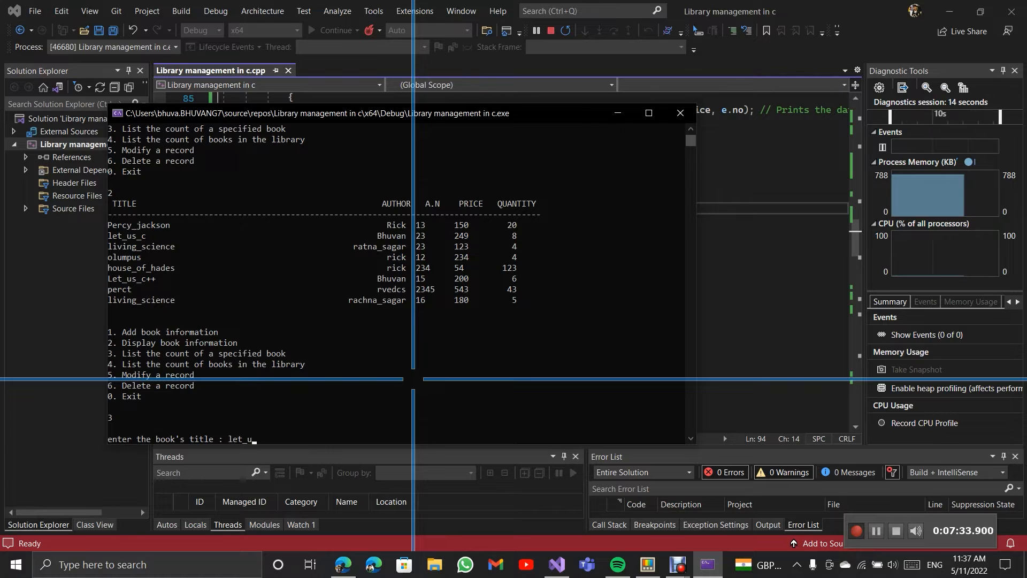
{"action": "type", "text": "s"}
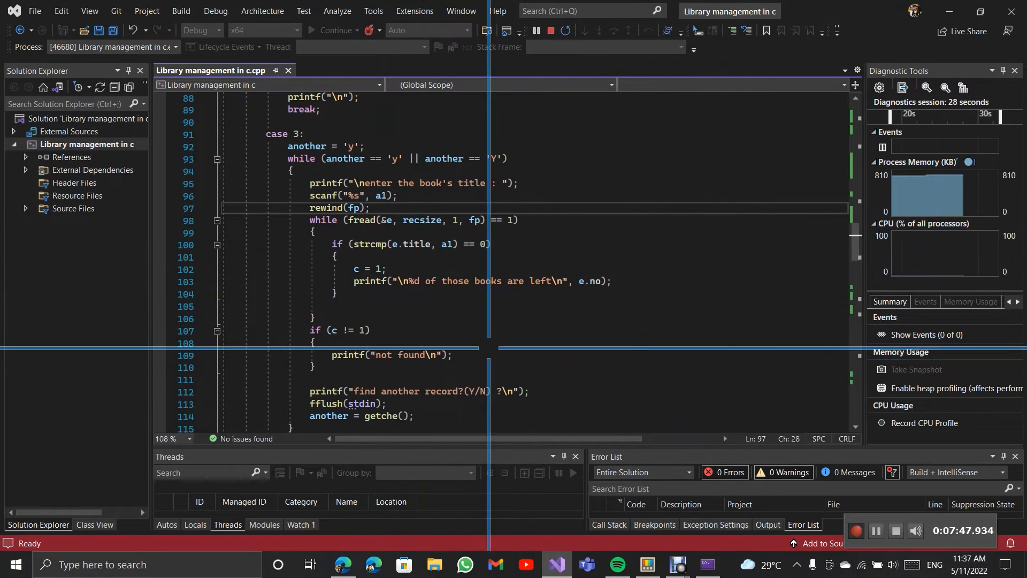
Scroll through the case 4 count-of-books and modify case code
{"action": "scroll", "scroll_direction": "down", "scroll_amount": 3}
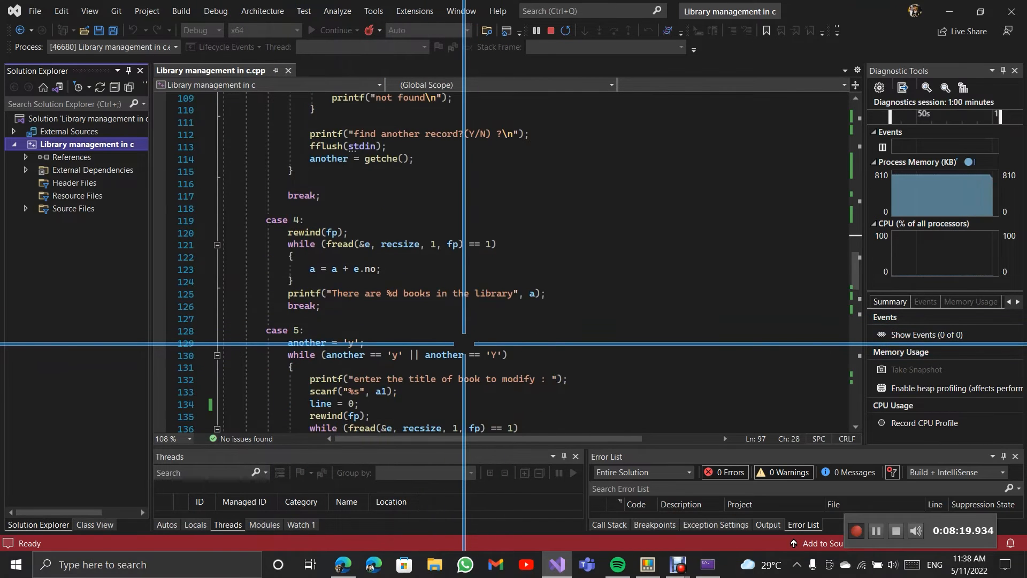
{"action": "scroll", "scroll_direction": "down", "scroll_amount": 3}
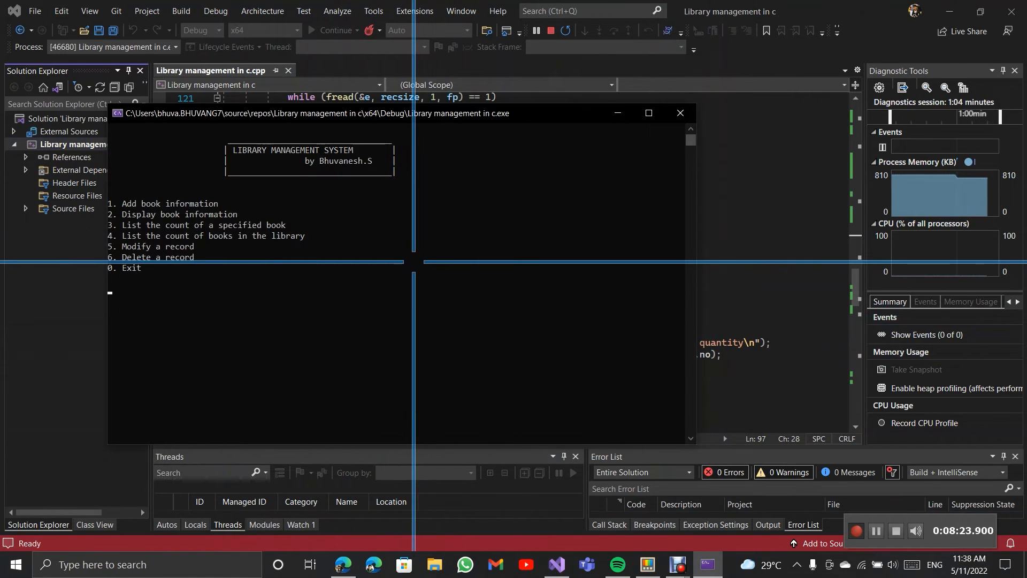
Choose menu option 4 in the console to count the books in the library
{"action": "type", "text": "4"}
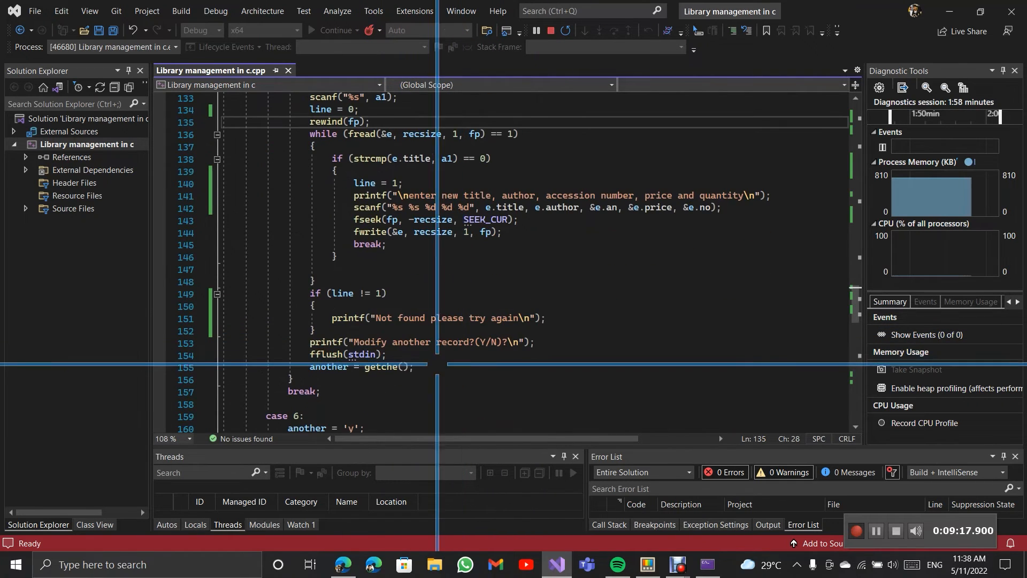
Scroll the editor down to the case 5 modify-record code
{"action": "scroll", "scroll_direction": "down", "scroll_amount": 3}
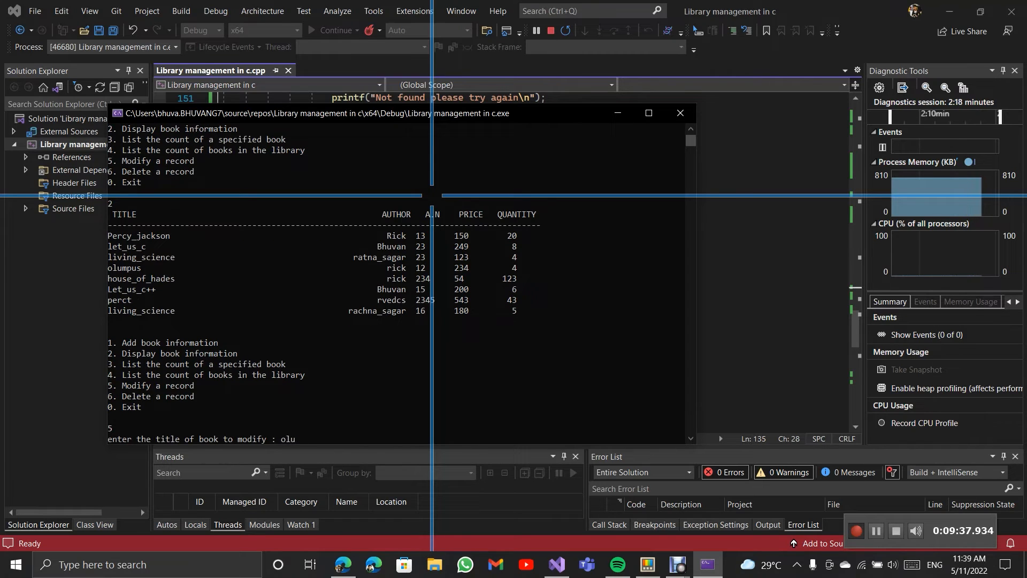
Select the olumpus record and enter the new title let_us_java and author Bhuvan
{"action": "type", "text": "mpus"}
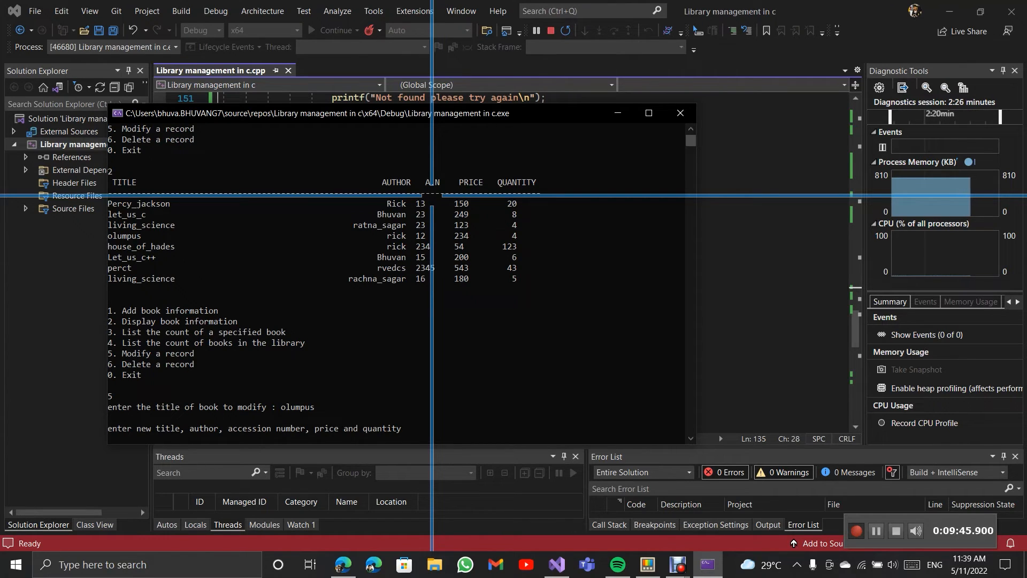
{"action": "type", "text": "let_us_j"}
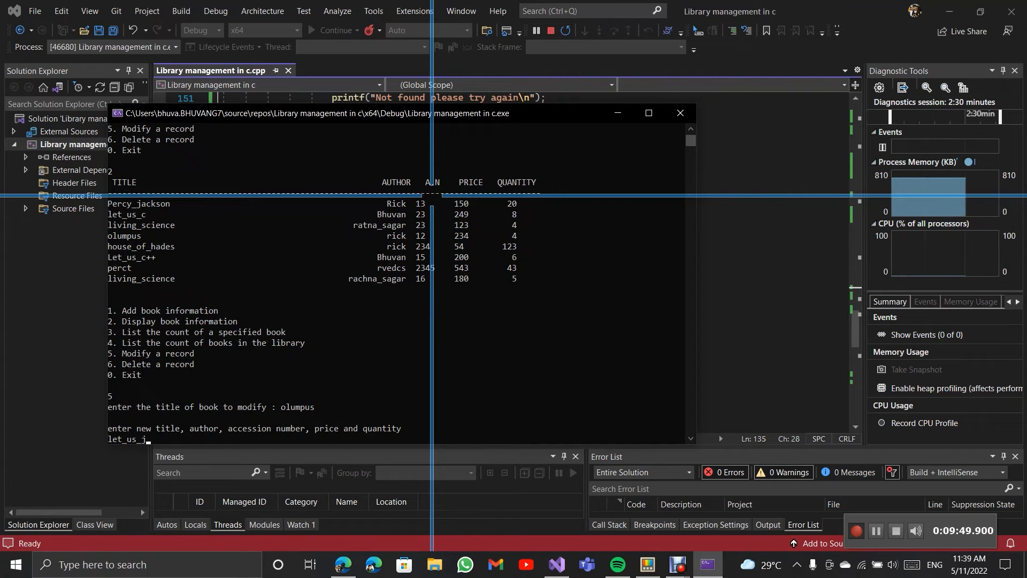
{"action": "type", "text": "ava"}
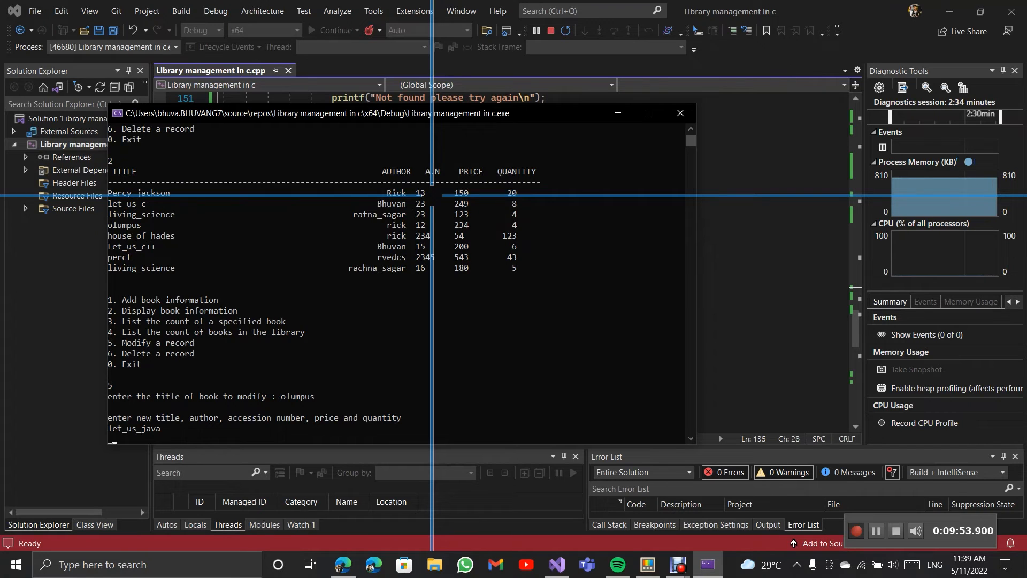
{"action": "type", "text": "Bhuvan"}
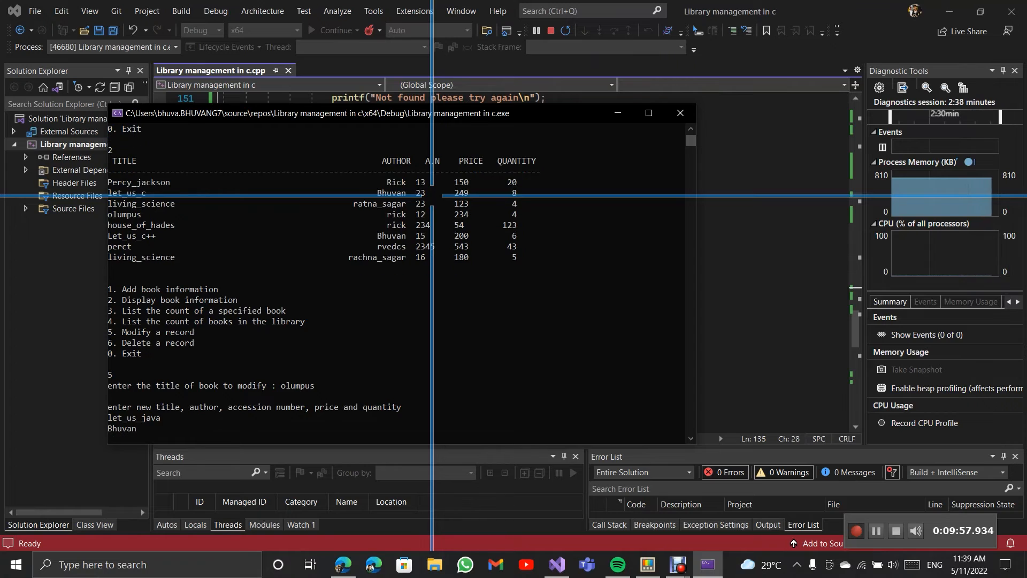
Enter accession 134, price 200, quantity 14, then list books with option 2
{"action": "type", "text": "13"}
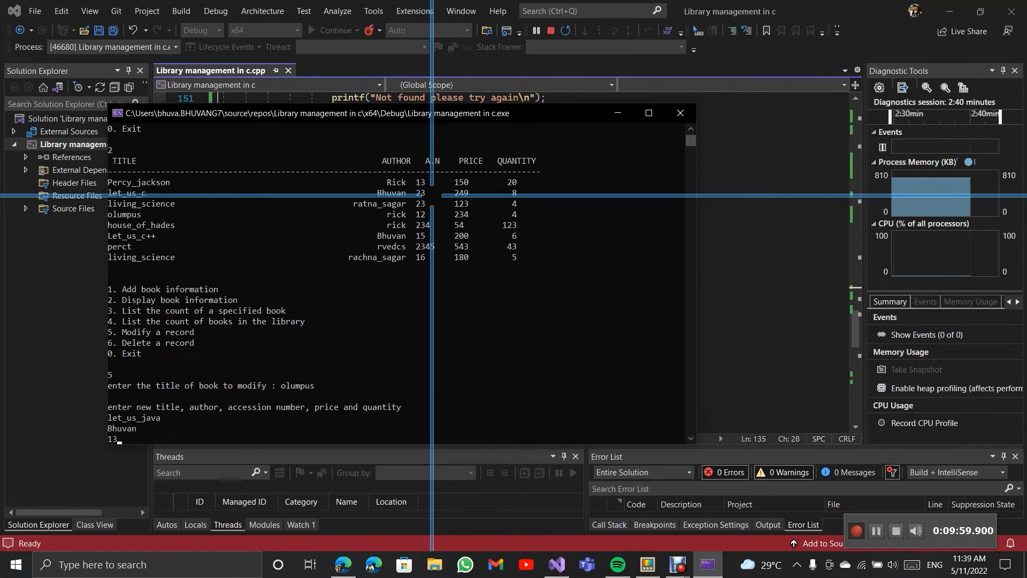
{"action": "type", "text": "4"}
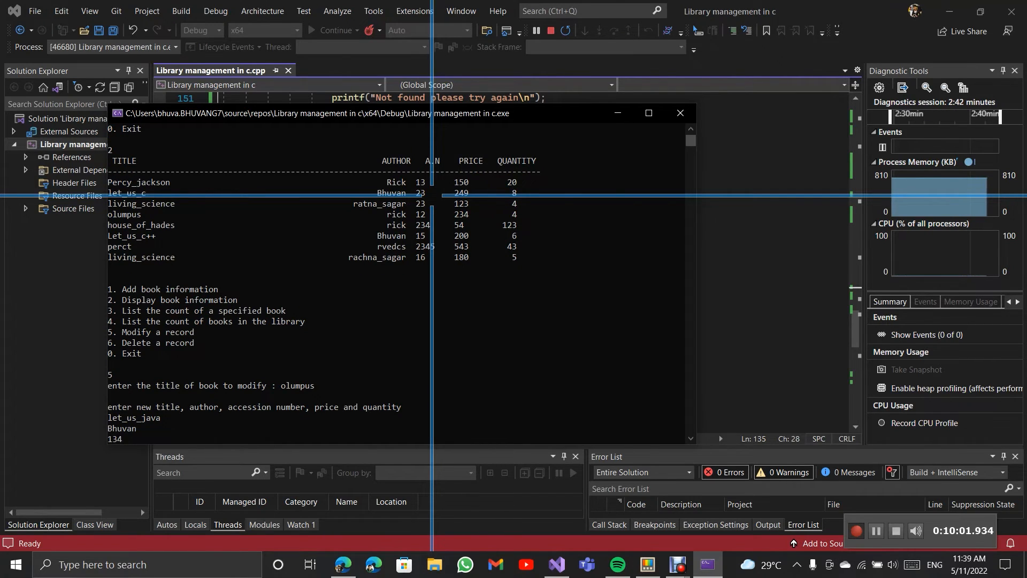
{"action": "type", "text": "200"}
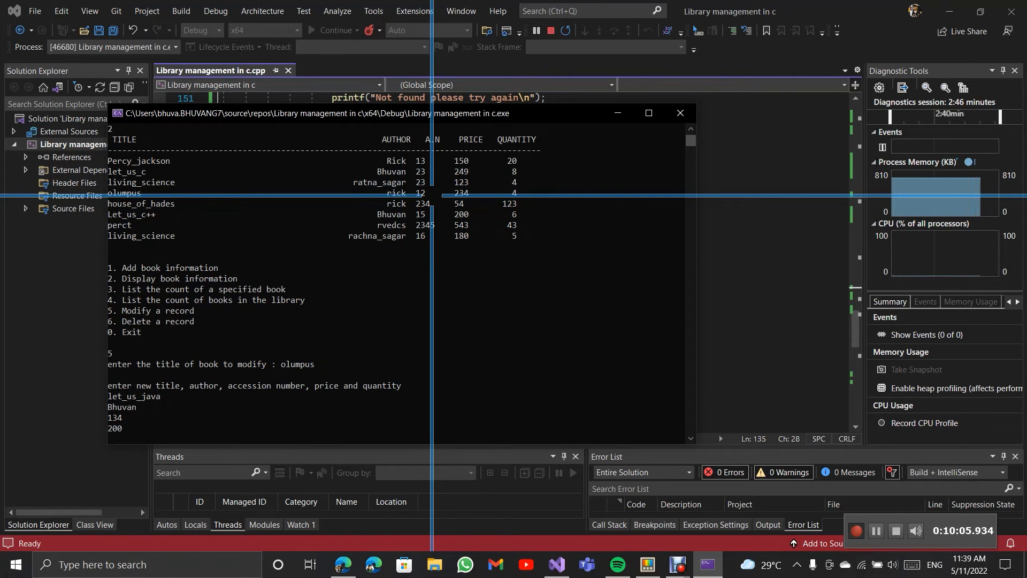
{"action": "type", "text": "14"}
{"action": "type", "text": "n"}
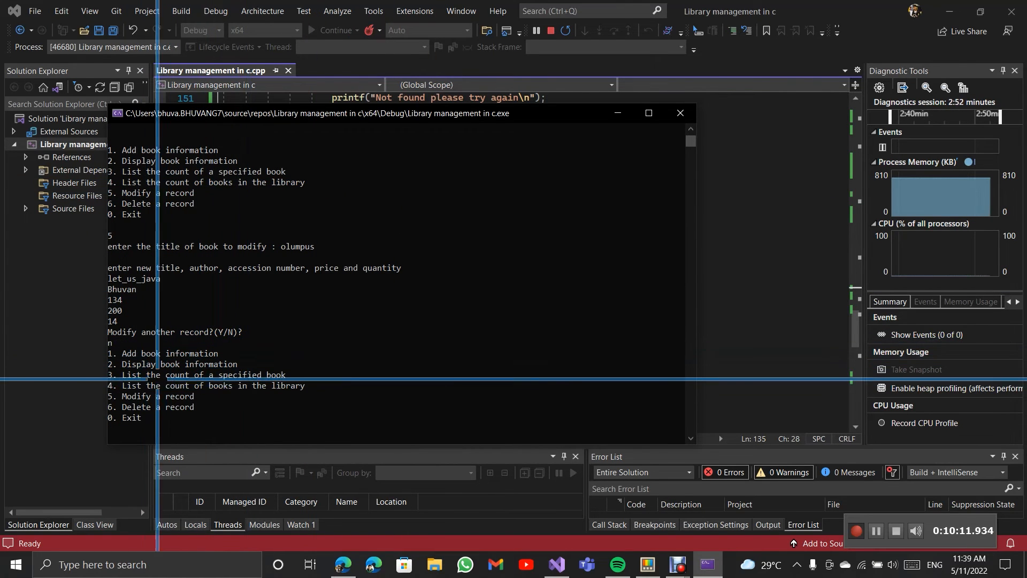
{"action": "type", "text": "2"}
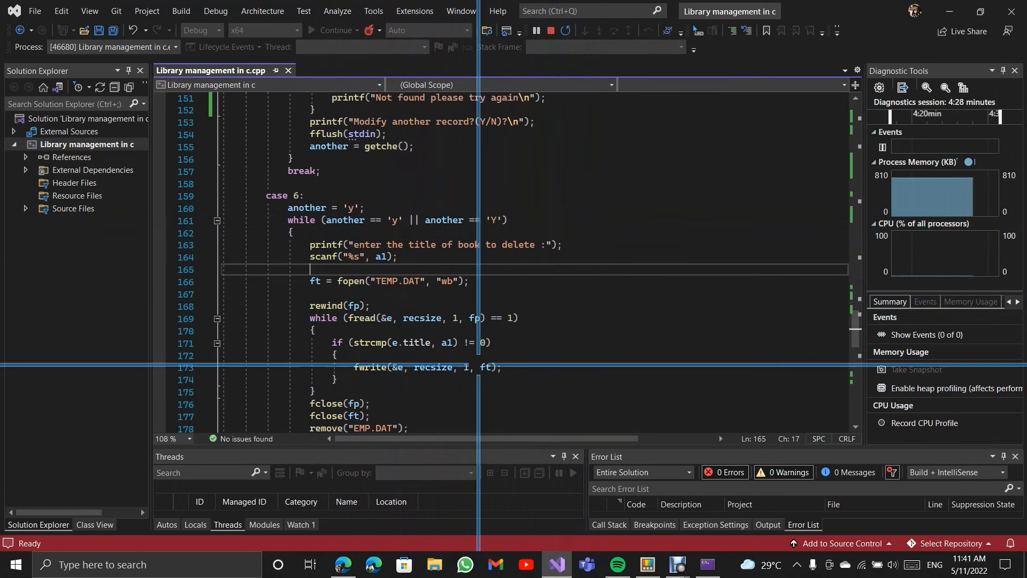
Scroll through the case 6 delete-book code that copies records to a temp file
{"action": "scroll", "scroll_direction": "down", "scroll_amount": 3}
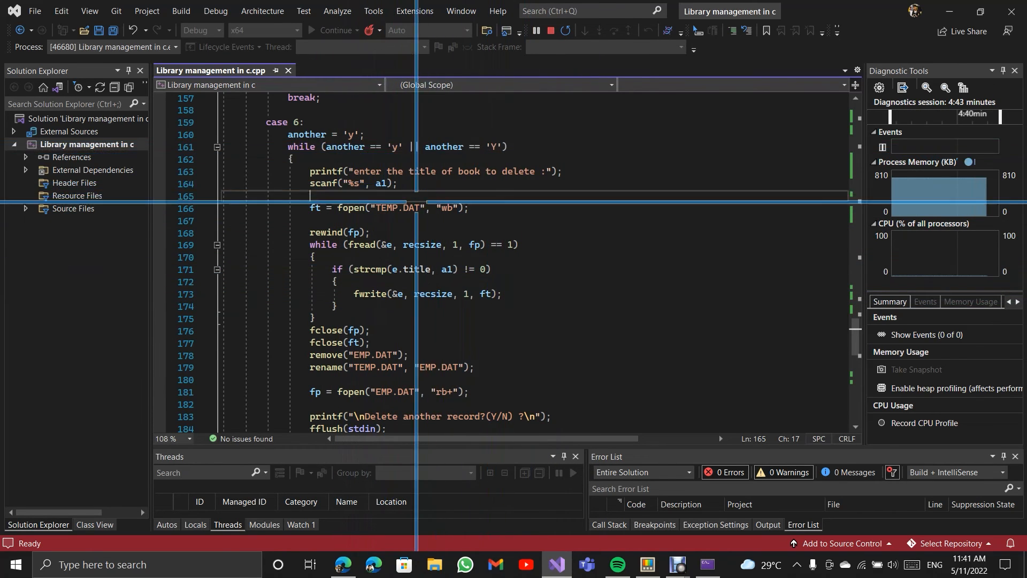
{"action": "scroll", "scroll_direction": "down", "scroll_amount": 3}
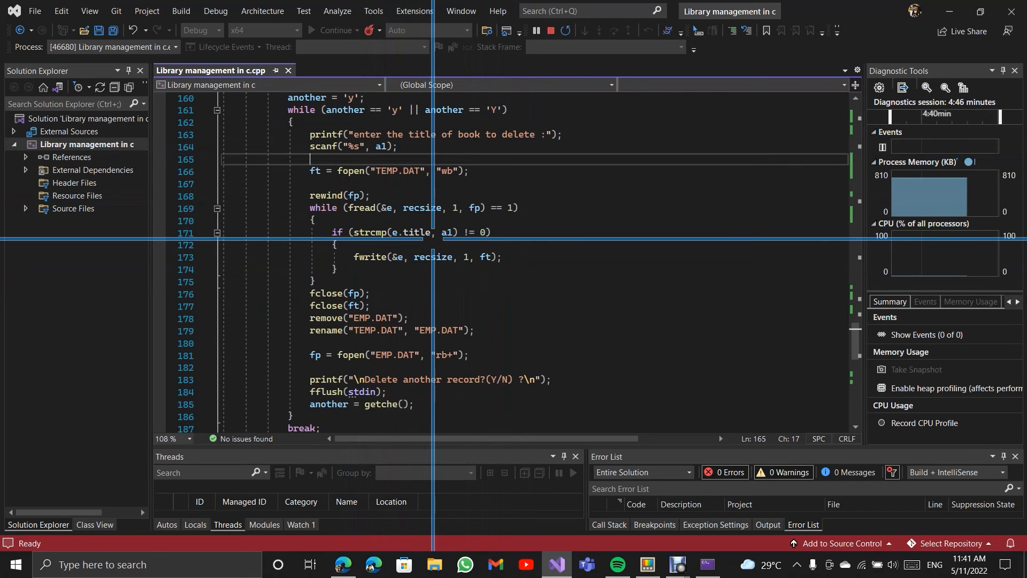
{"action": "scroll", "scroll_direction": "down", "scroll_amount": 3}
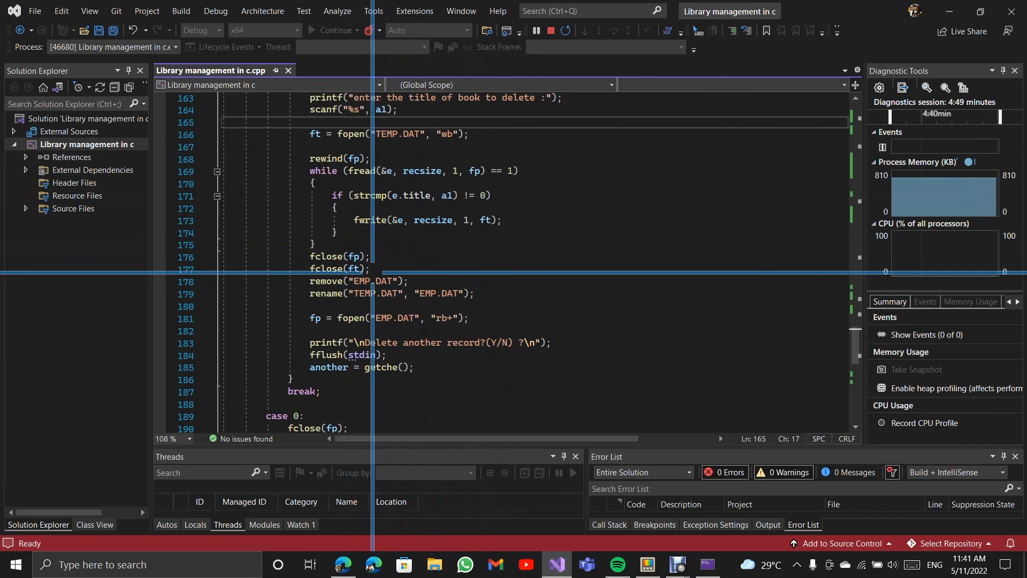
{"action": "scroll", "scroll_direction": "down", "scroll_amount": 3}
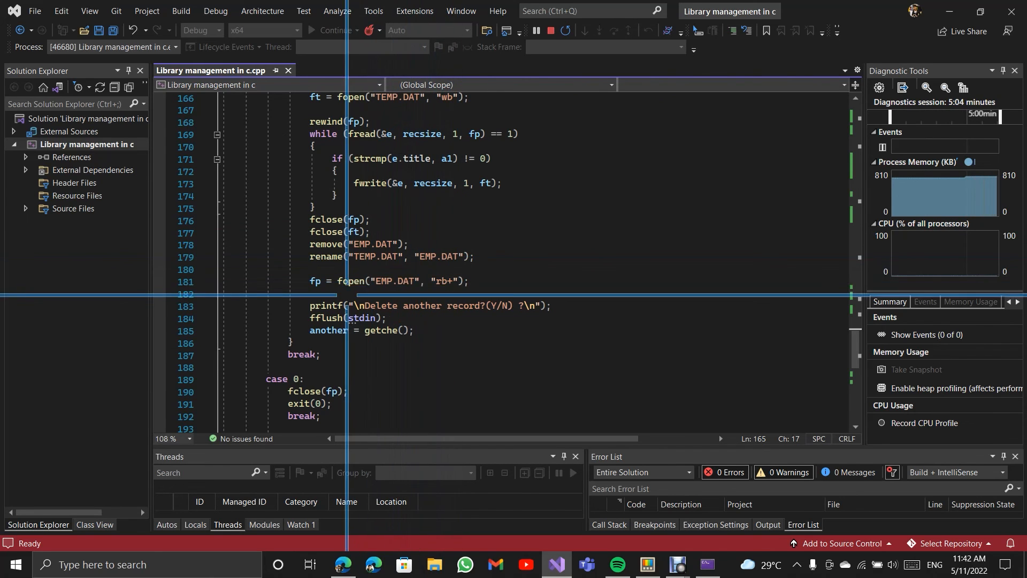
{"action": "scroll", "scroll_direction": "down", "scroll_amount": 3}
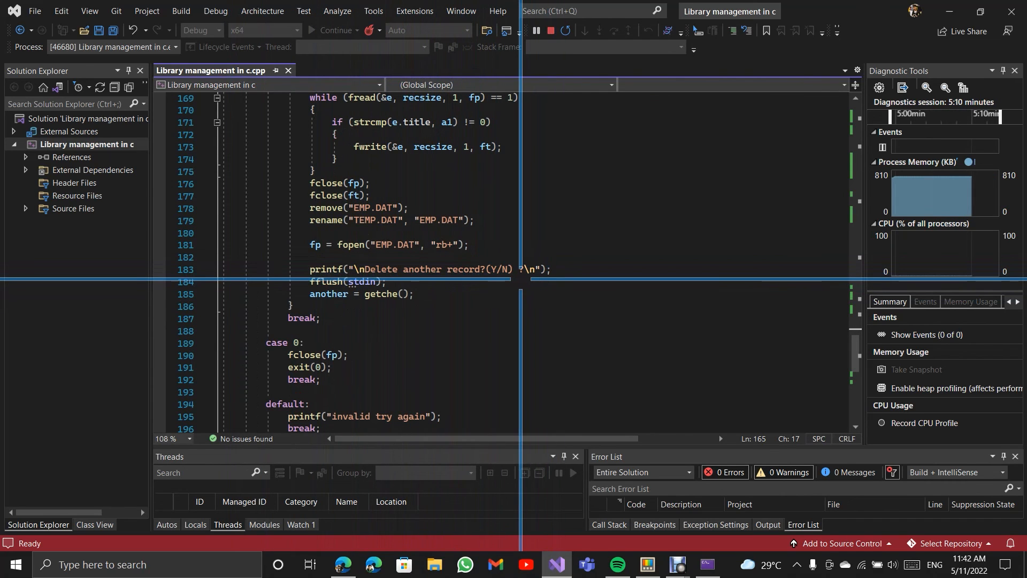
Scroll down to reveal case 0 exit and the default invalid-choice label
{"action": "scroll", "scroll_direction": "down", "scroll_amount": 3}
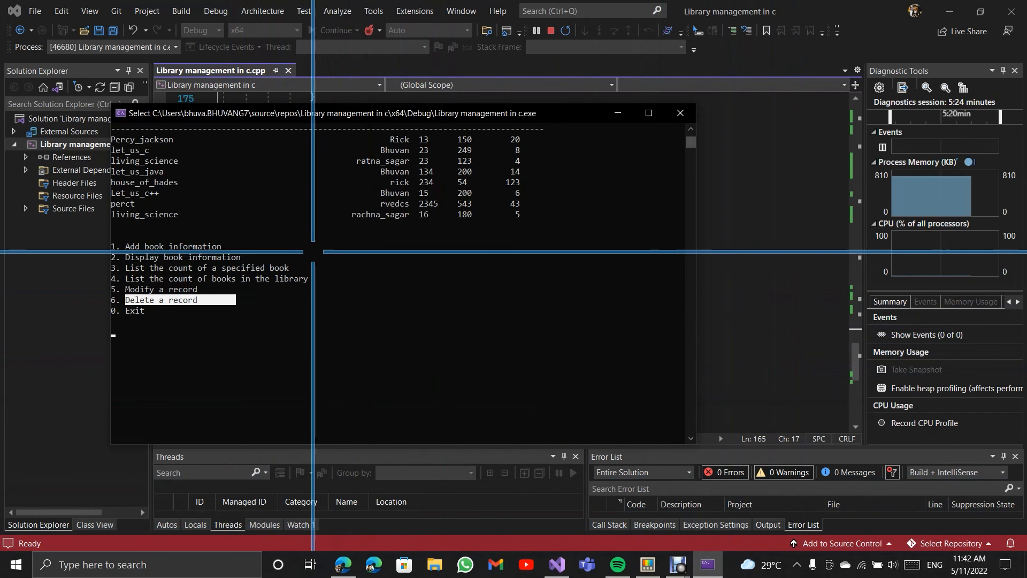
Enter the invalid menu choice 9 to trigger the default case
{"action": "type", "text": "9"}
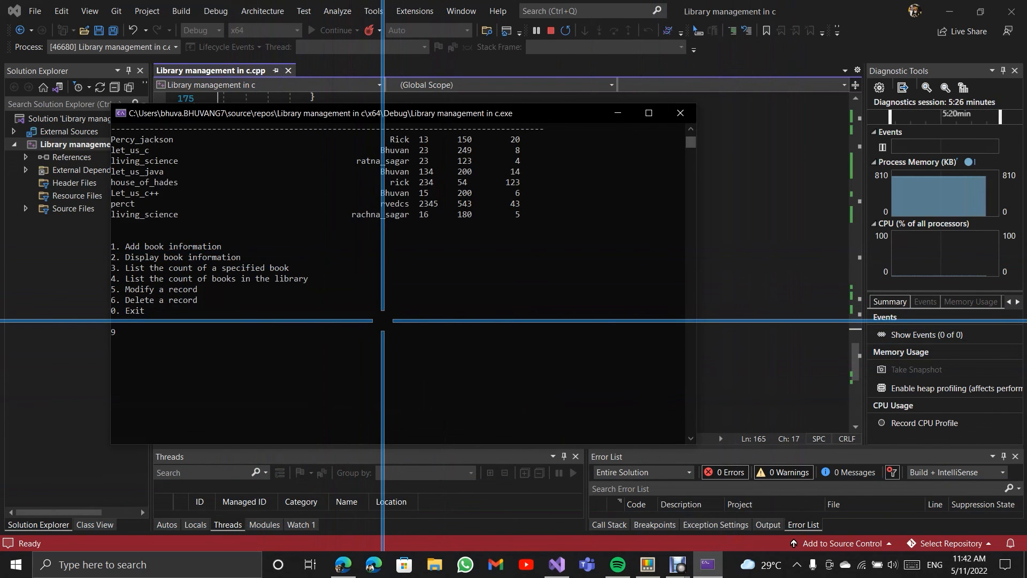
{"action": "key", "text": "enter"}
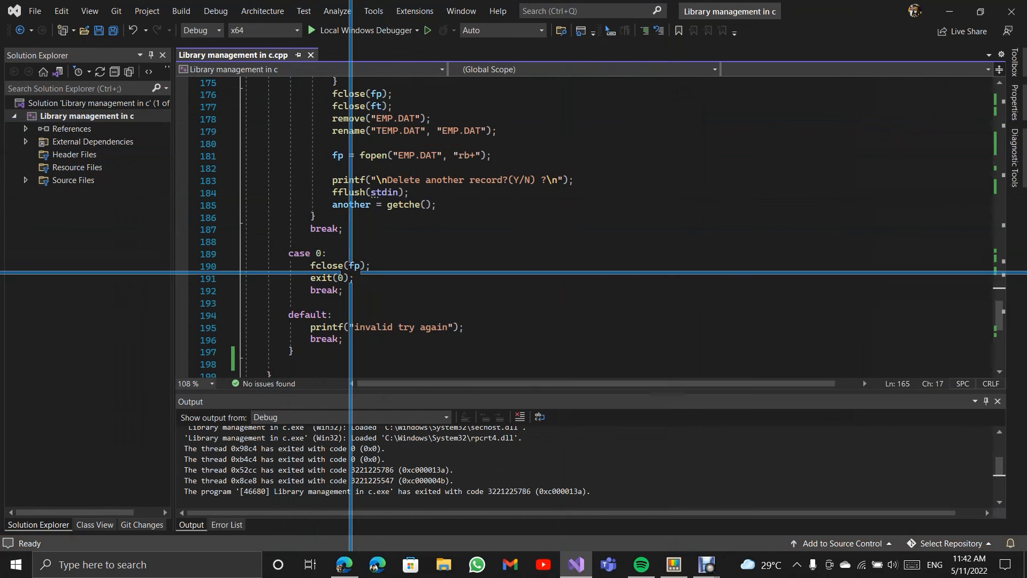
Scroll to the end of main showing the closing fclose and return 0
{"action": "scroll", "scroll_direction": "down", "scroll_amount": 3}
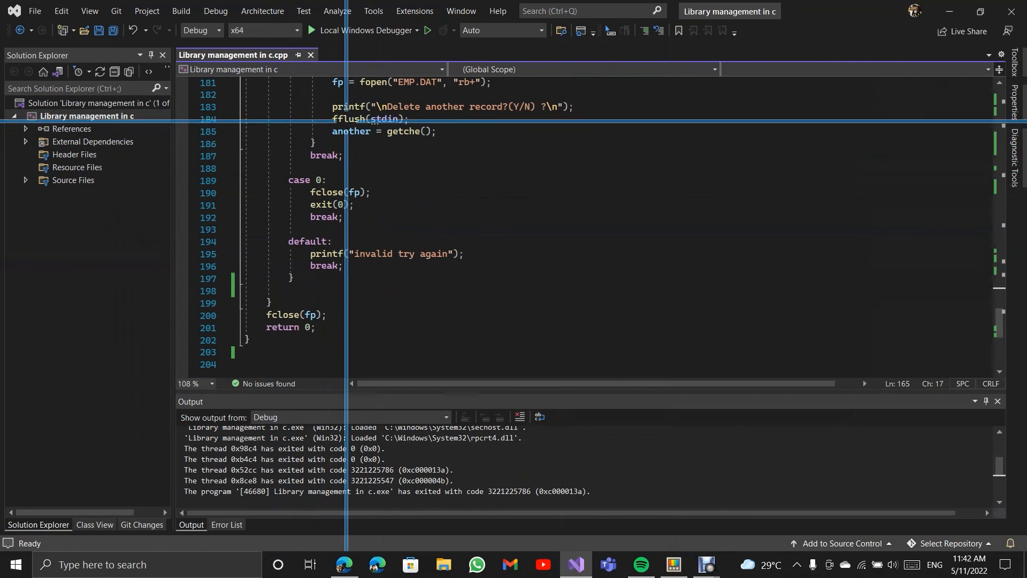